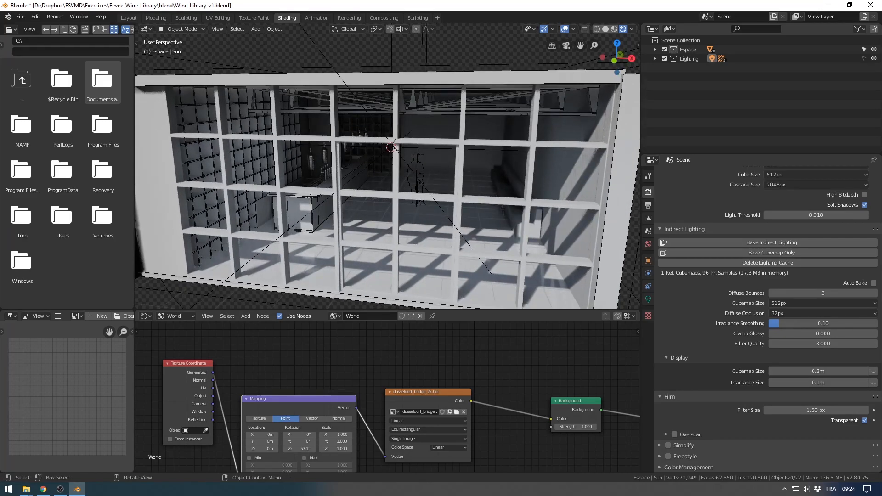
Open Mobilier_Vitra.blend from File Explorer to inspect its stools, tables and chairs
left_click(20, 16)
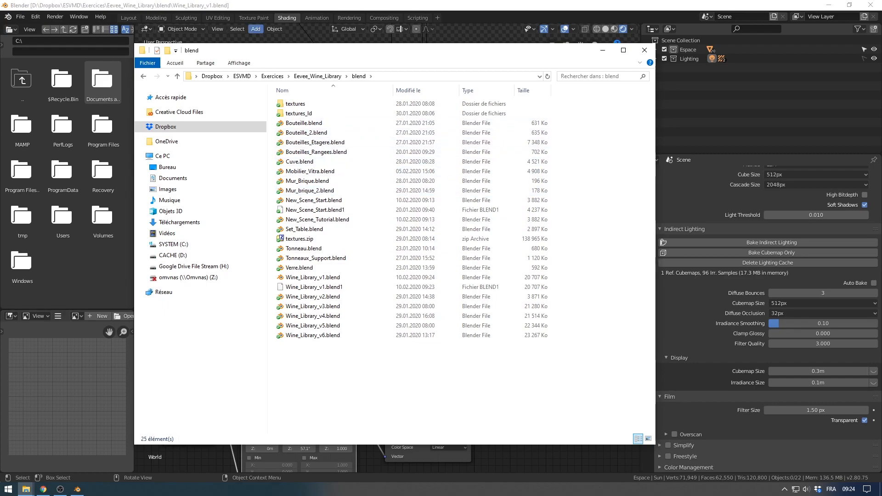
left_click(310, 171)
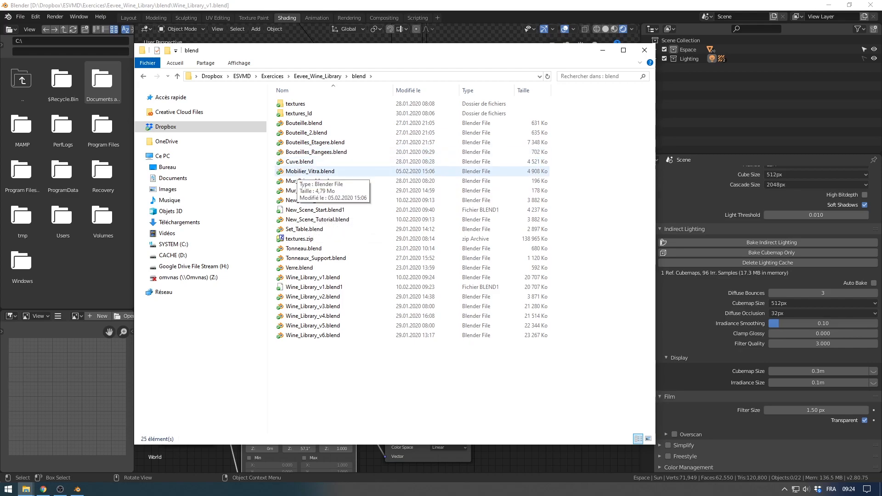
double_click(310, 171)
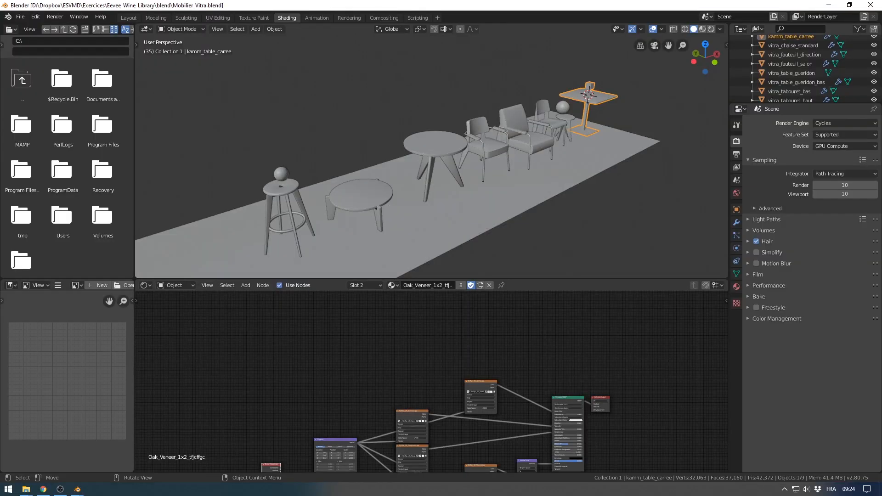
Inspect the Mobilier_Vitra furniture and return to the Wine_Library_v1 shelving scene
key("Tab")
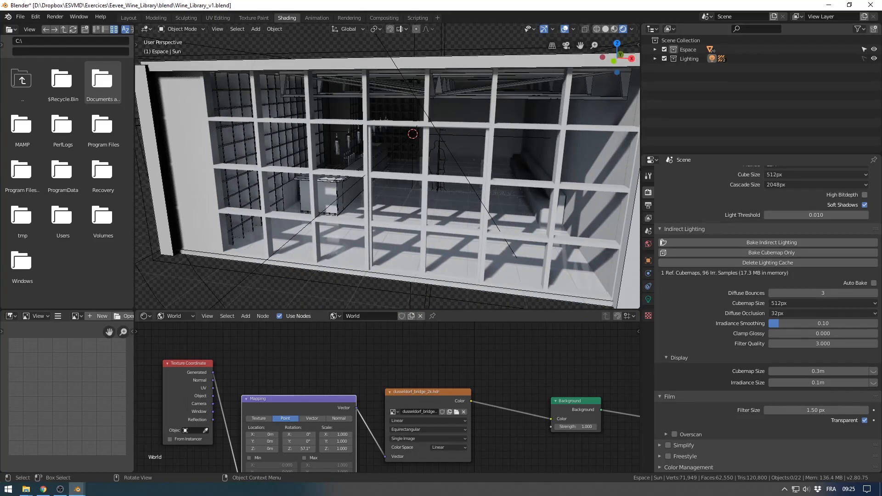
Link the vitra_tabouret_haut object from Mobilier_Vitra.blend into the cellar floor
left_click(20, 16)
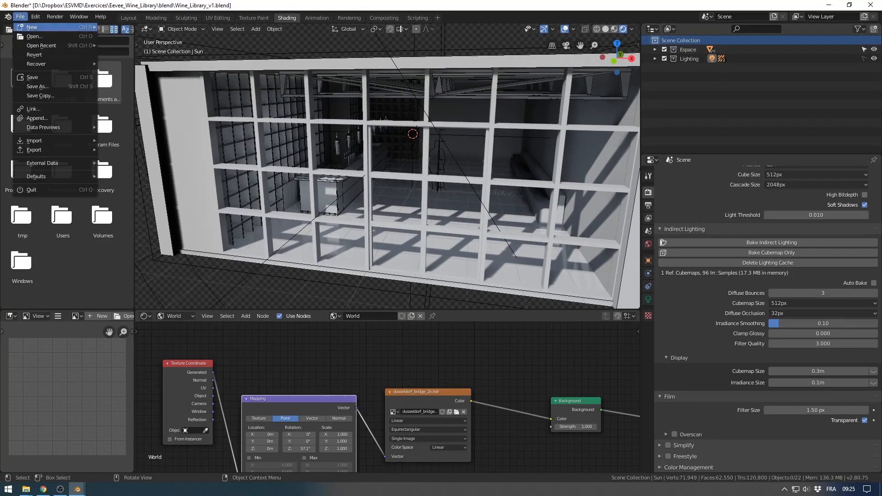
left_click(33, 109)
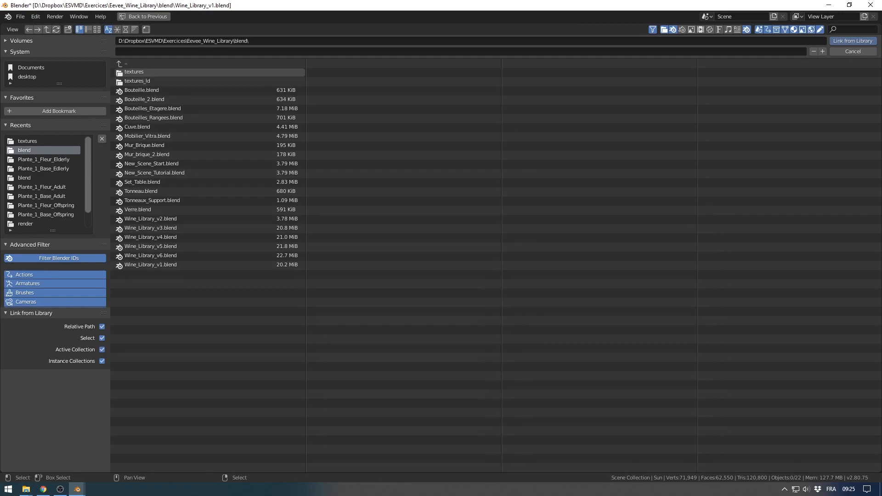
double_click(147, 135)
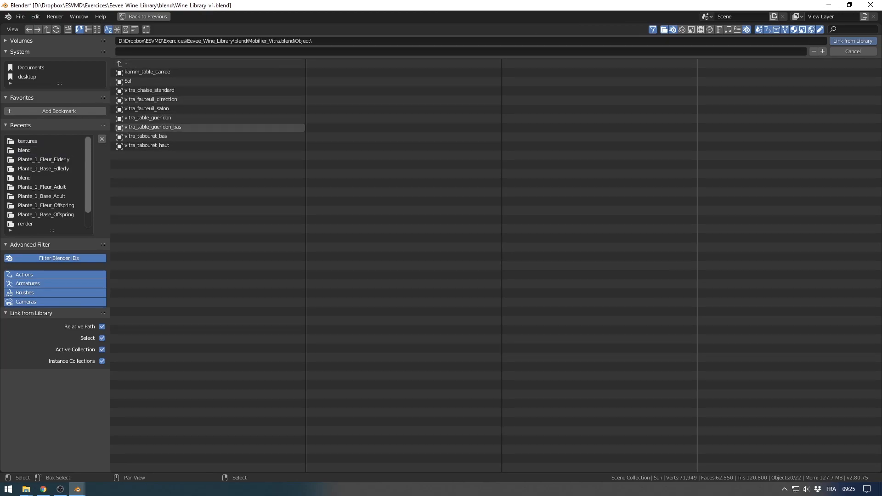
left_click(147, 145)
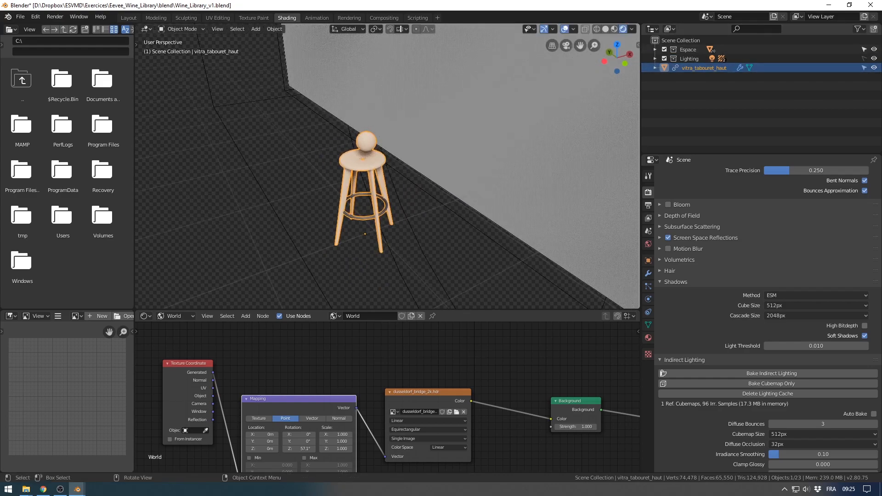
Convert the linked high stool into the local proxy vitra_tabouret_haut_proxy
left_click(274, 28)
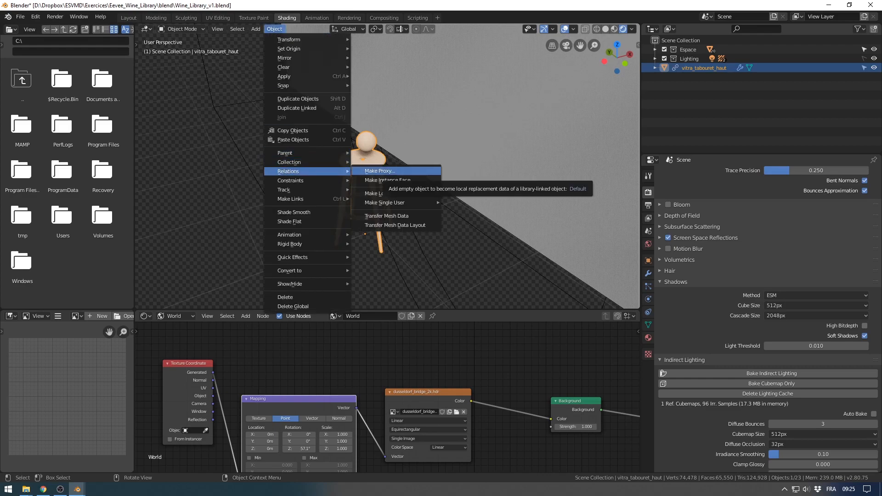
left_click(379, 171)
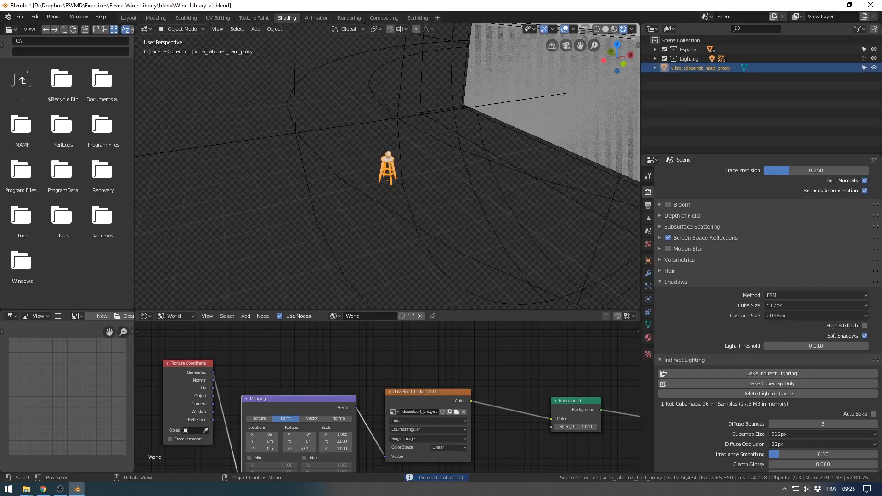
left_click_drag(382, 168, 315, 191)
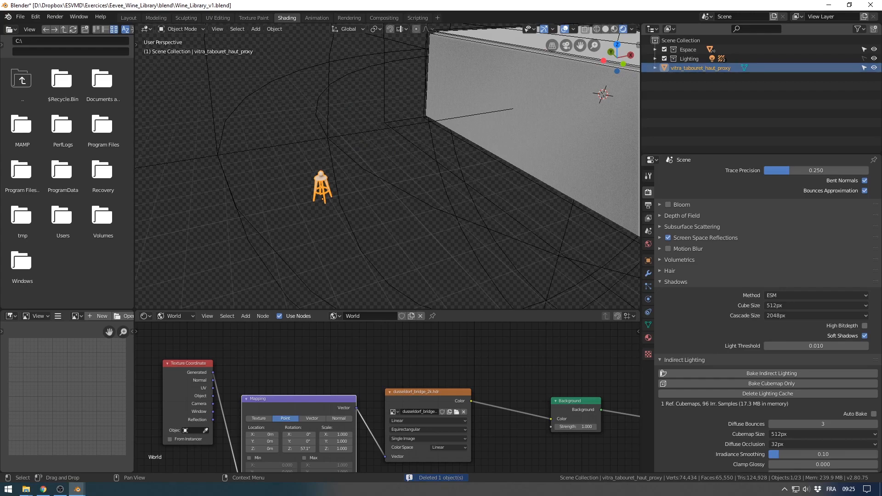
Place the stool proxy beside the bar counter and show its modifier options
left_click(655, 67)
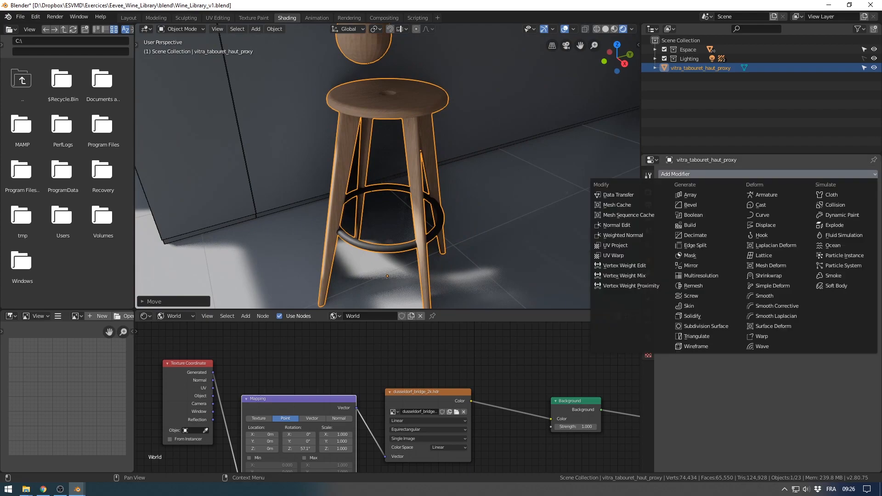
Add an Array modifier: six stools with a 1 m constant offset along the bar
left_click(688, 194)
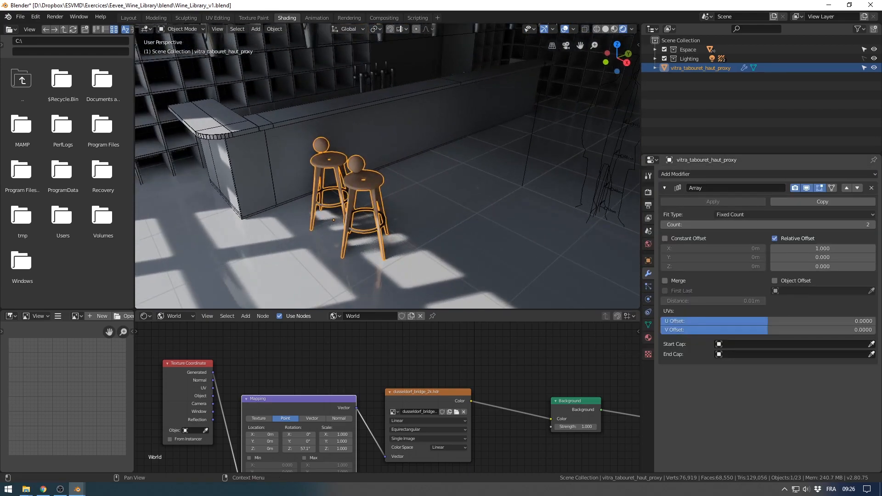
left_click(664, 237)
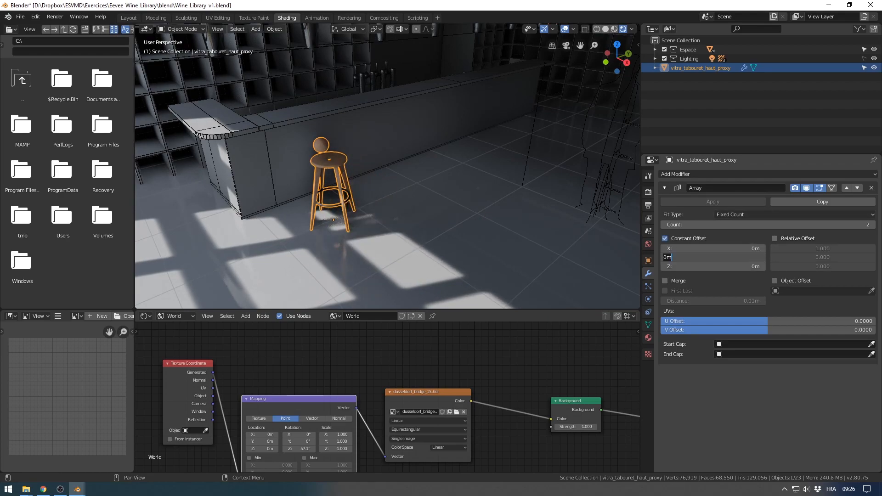
type("0.81")
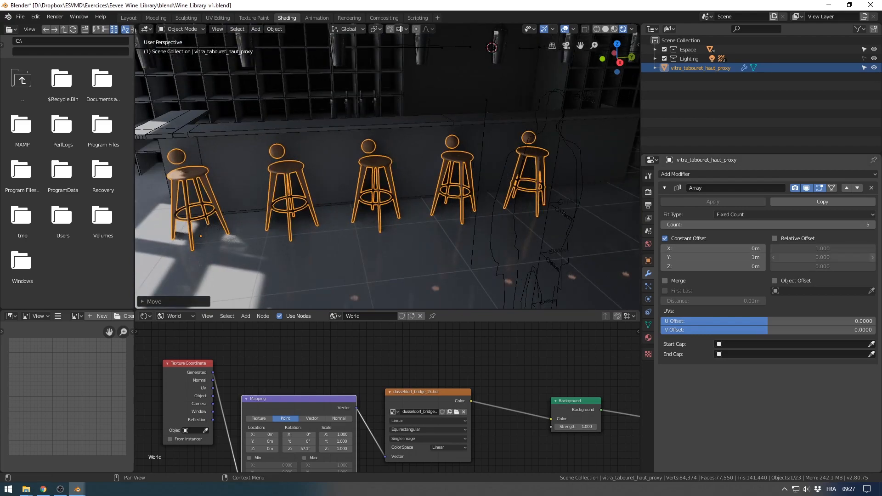
left_click(868, 224)
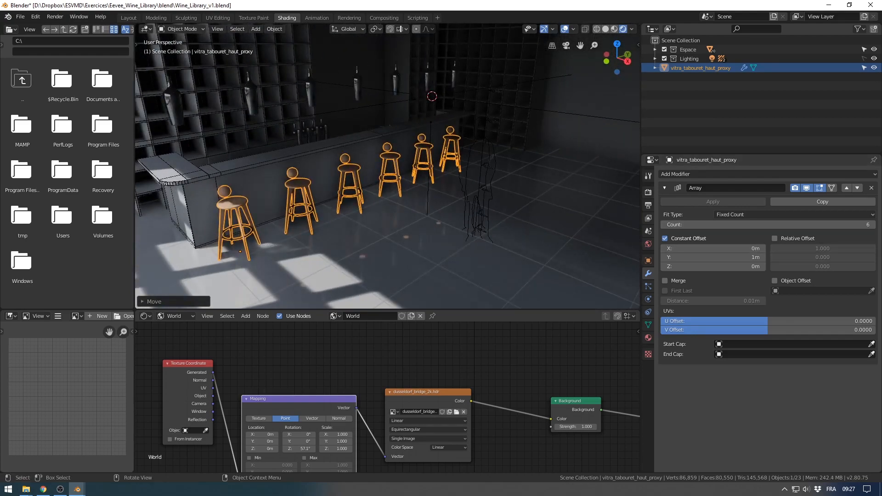
left_click_drag(382, 168, 428, 141)
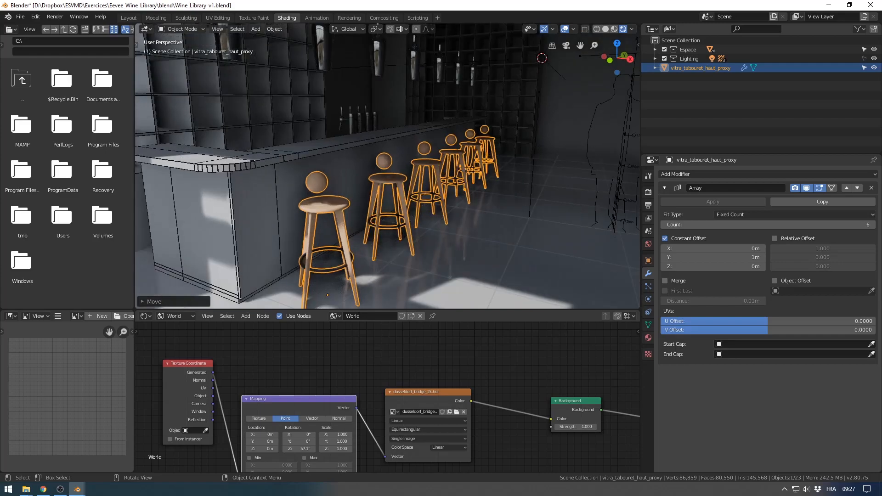
left_click(20, 17)
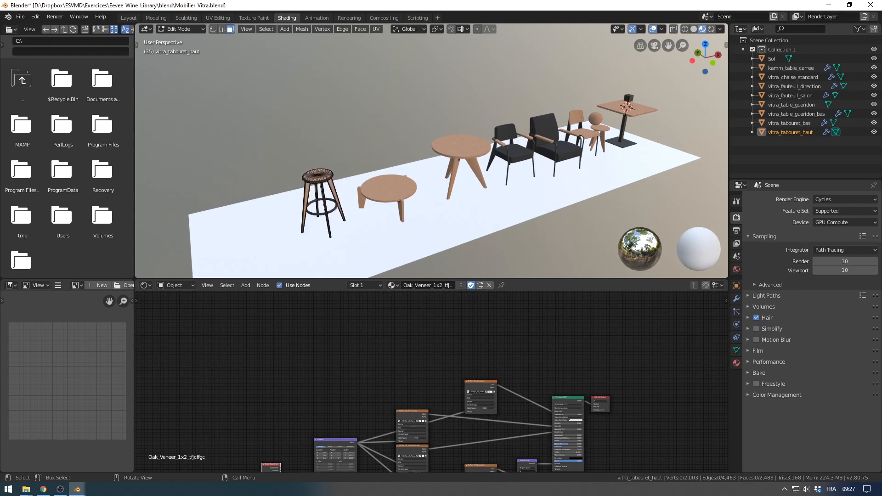
left_click(21, 17)
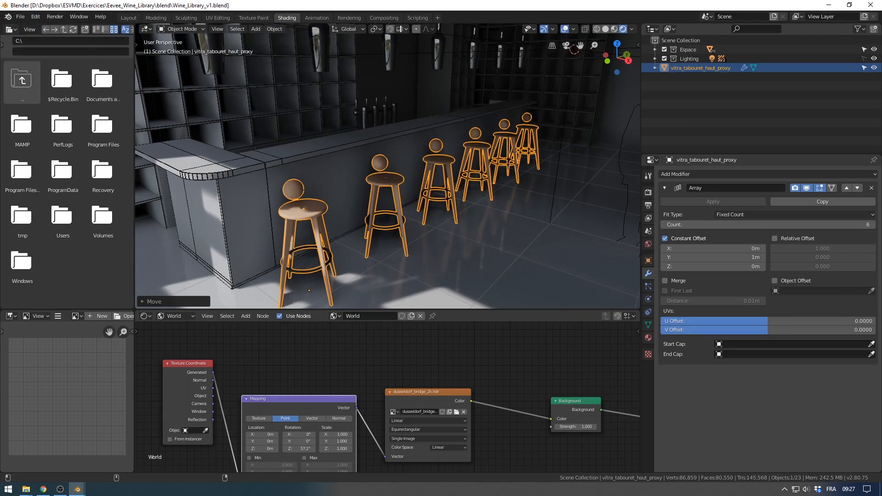
left_click(20, 17)
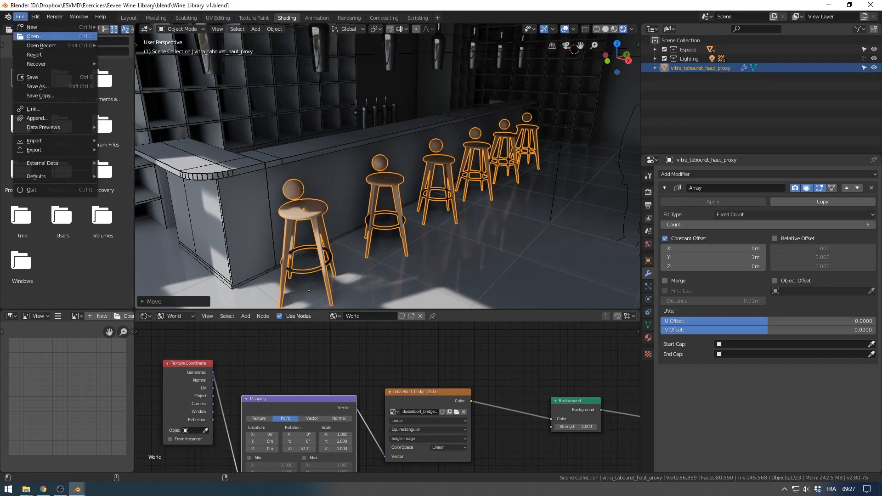
left_click(33, 34)
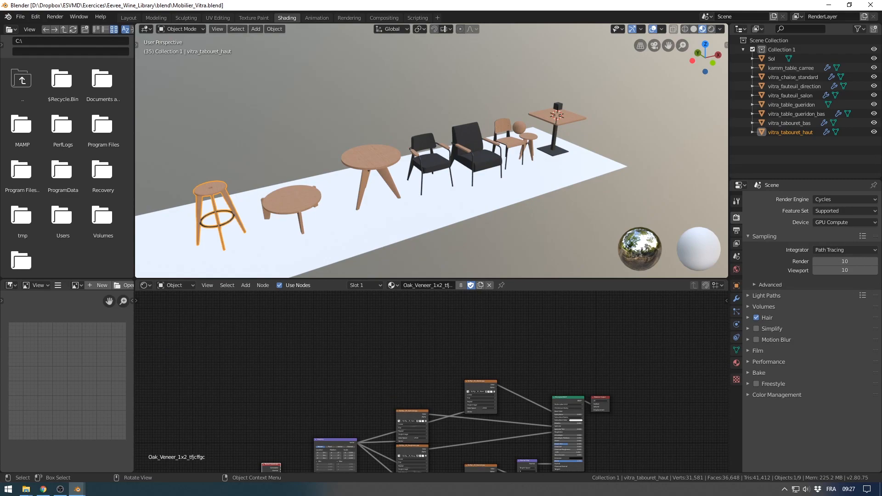
left_click(20, 17)
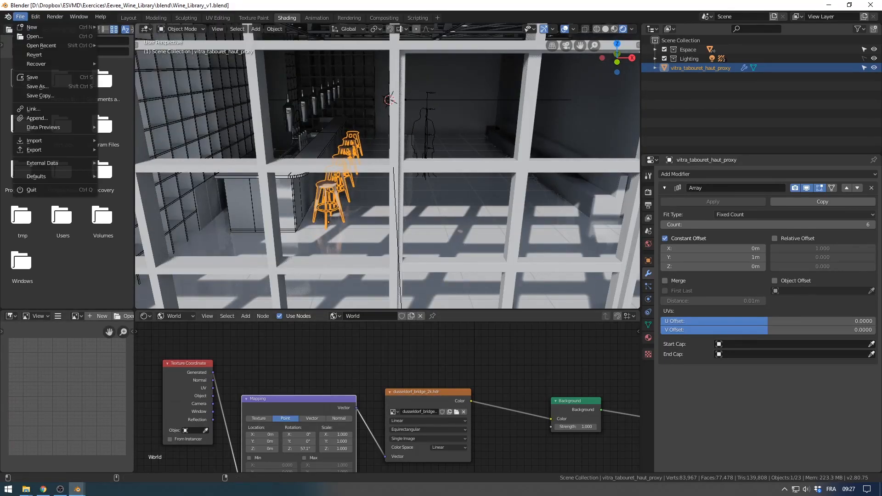
Link the square table kamm_table_carree from Mobilier_Vitra.blend into the scene
left_click(33, 109)
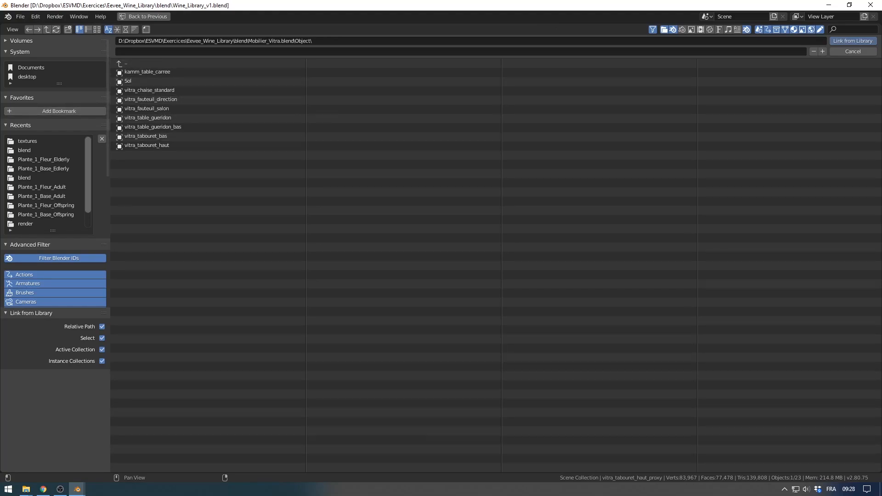
left_click(149, 90)
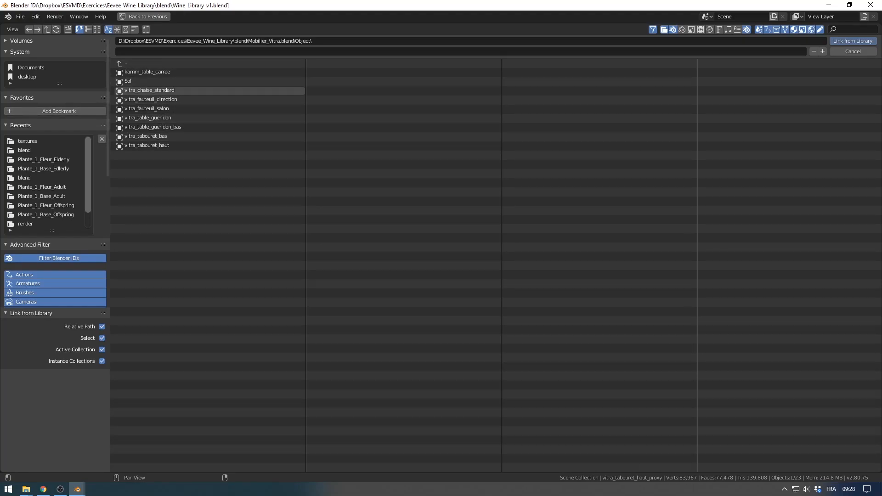
left_click(147, 71)
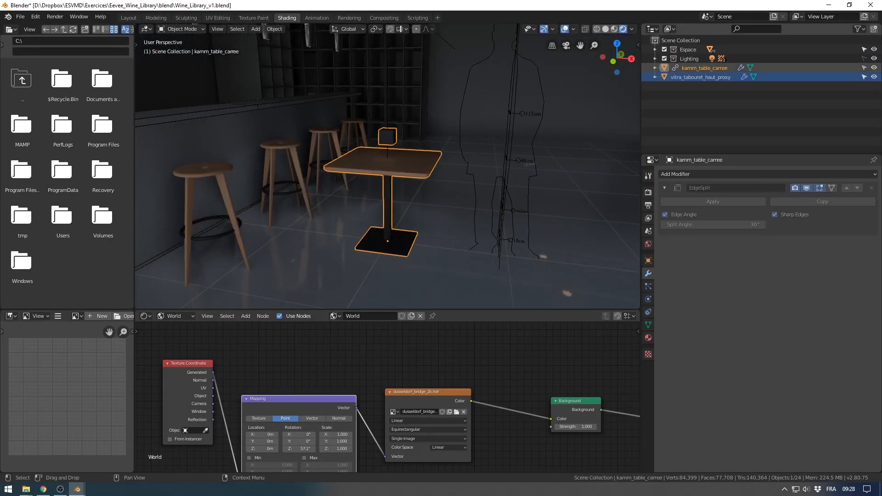
Make the linked square table a proxy, kamm_table_carree_proxy
left_click(274, 29)
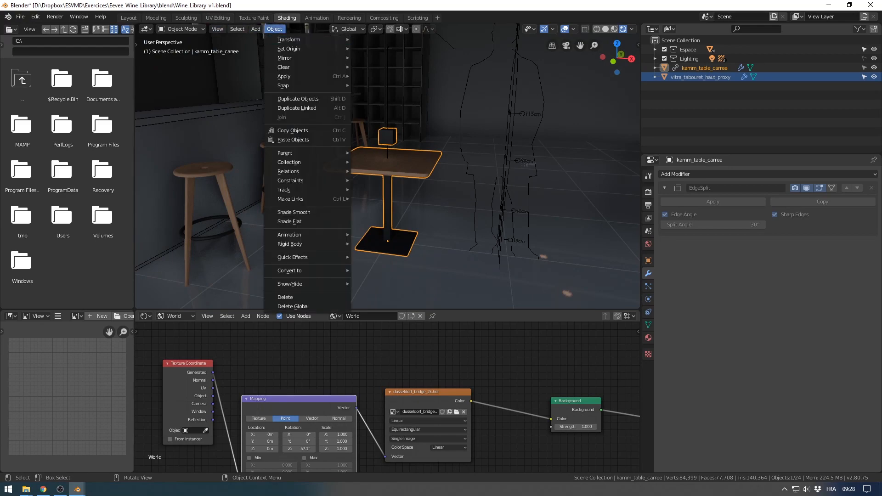
mouse_move(288, 171)
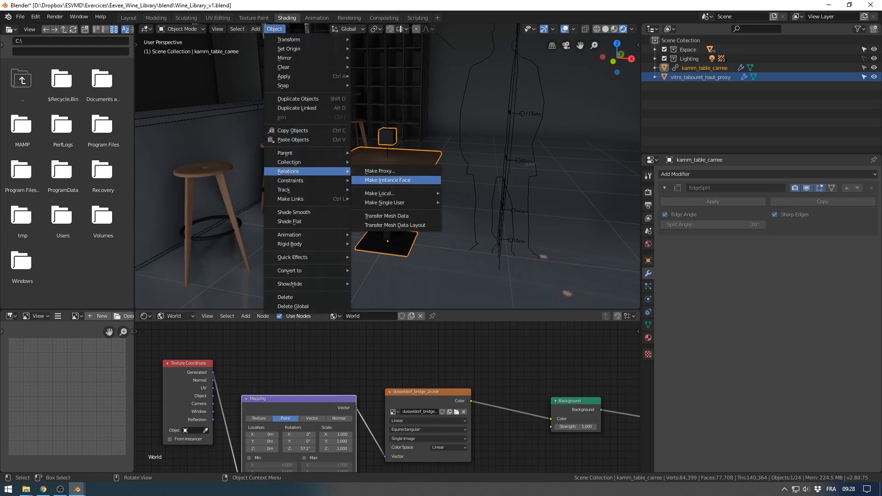
left_click(379, 171)
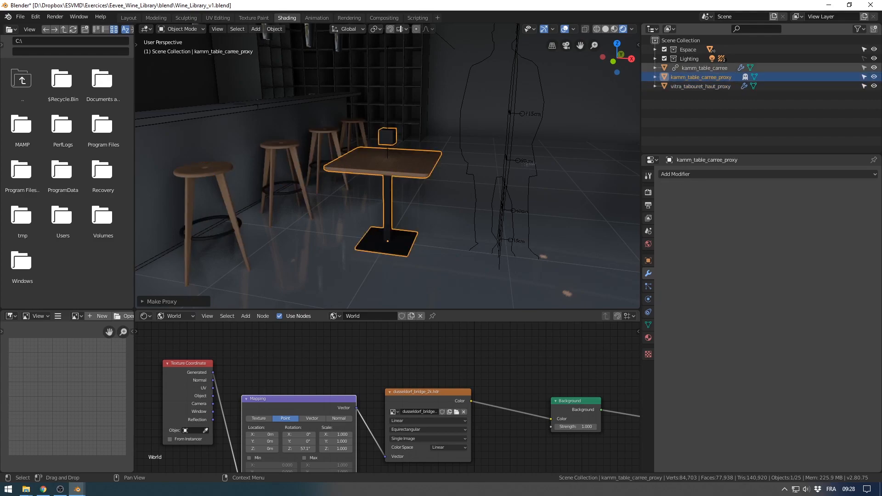
left_click(704, 68)
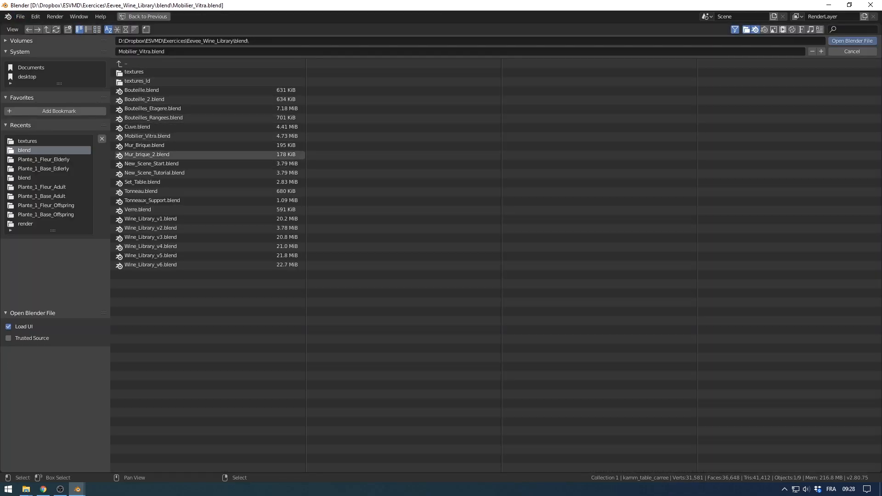
Open the Tonneaux_Support.blend barrel rack file
left_click(152, 200)
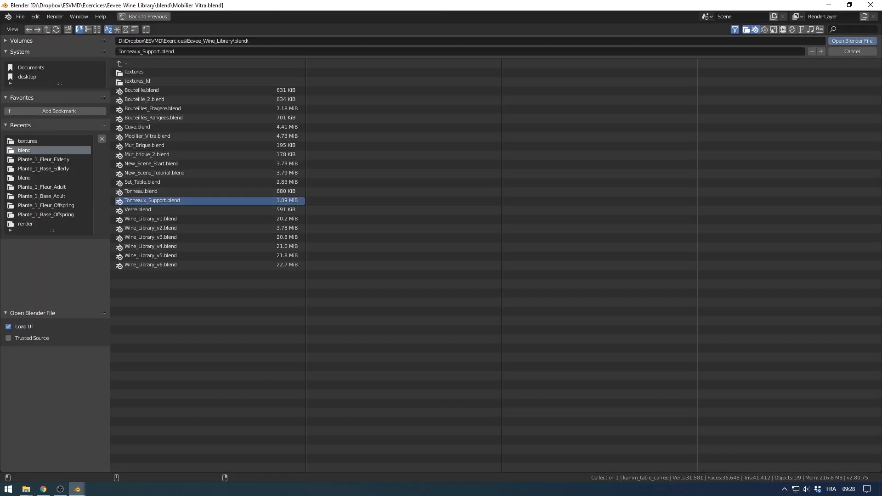
left_click(853, 40)
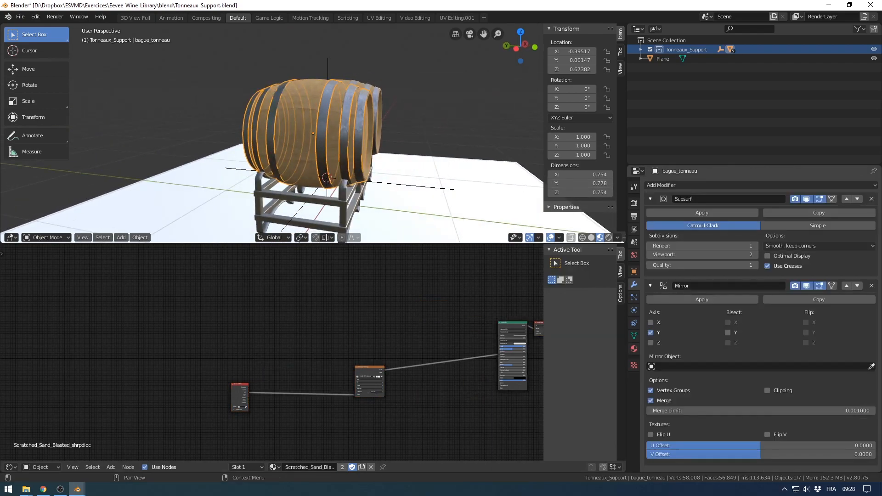
Inspect the Tonneaux_Support collection in the Outliner, then return to Wine_Library_v1
left_click(650, 199)
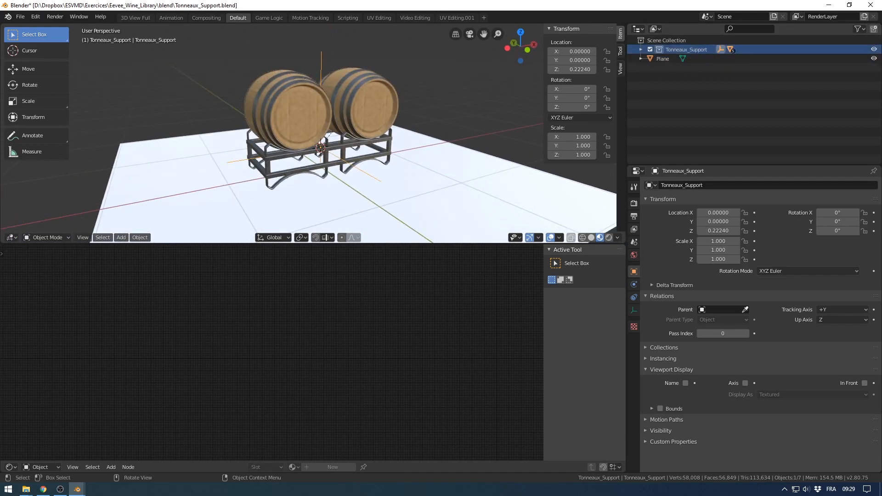
left_click(20, 17)
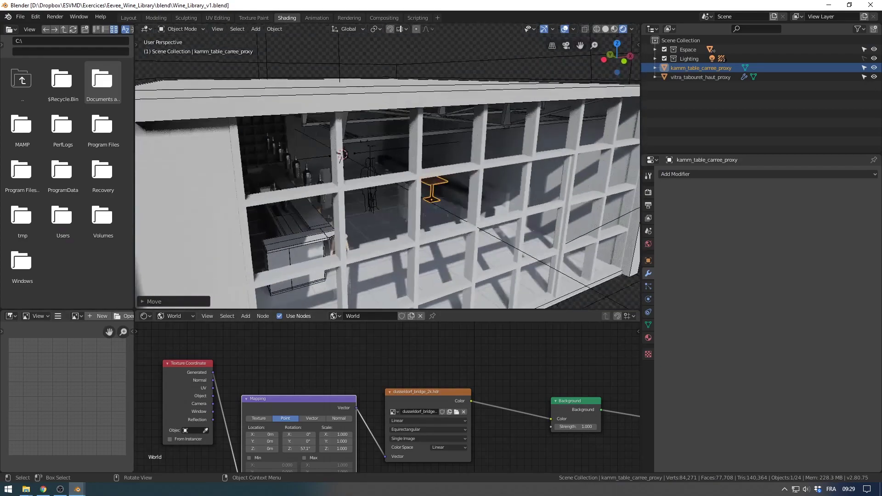
Link the Tonneaux_Support collection from Tonneaux_Support.blend into the wine library
left_click(19, 17)
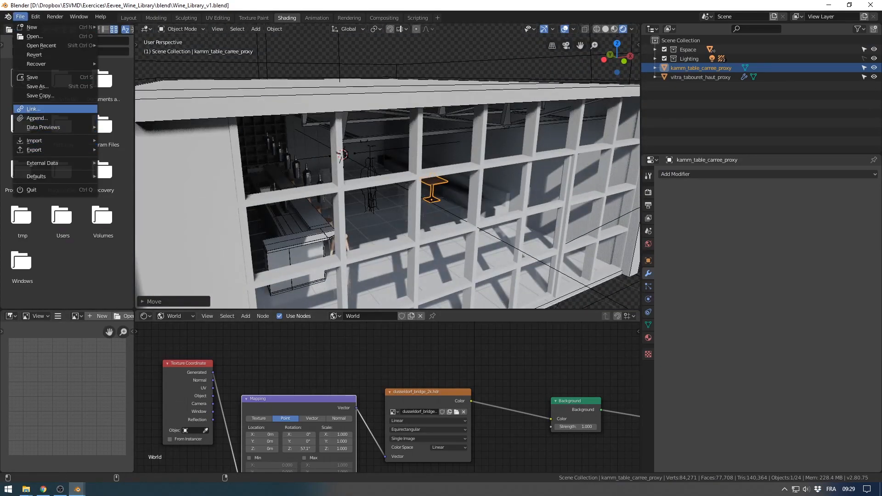
left_click(33, 109)
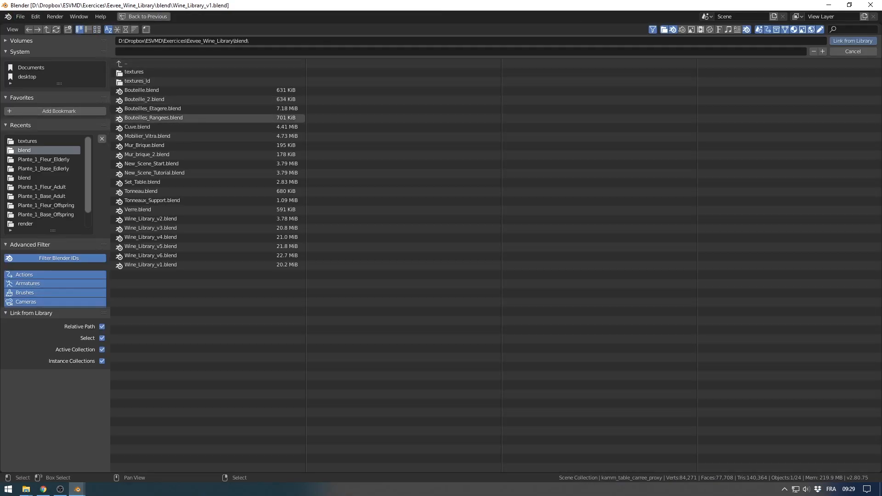
double_click(151, 201)
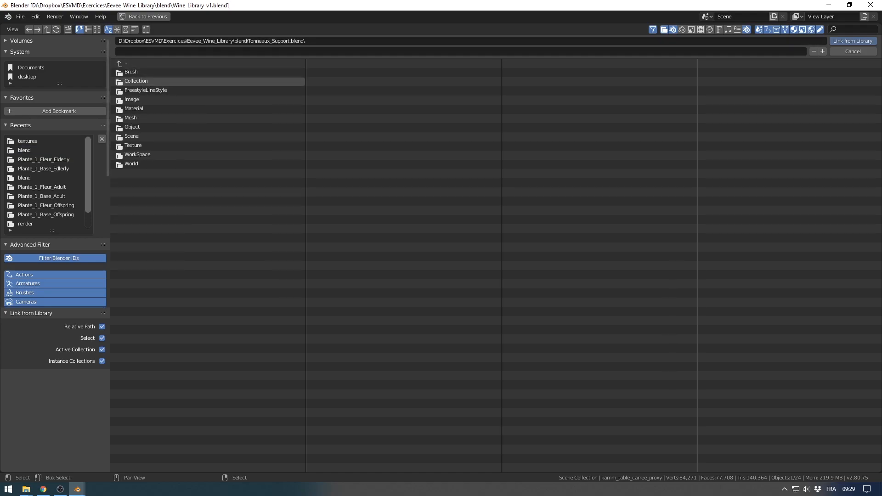
double_click(136, 81)
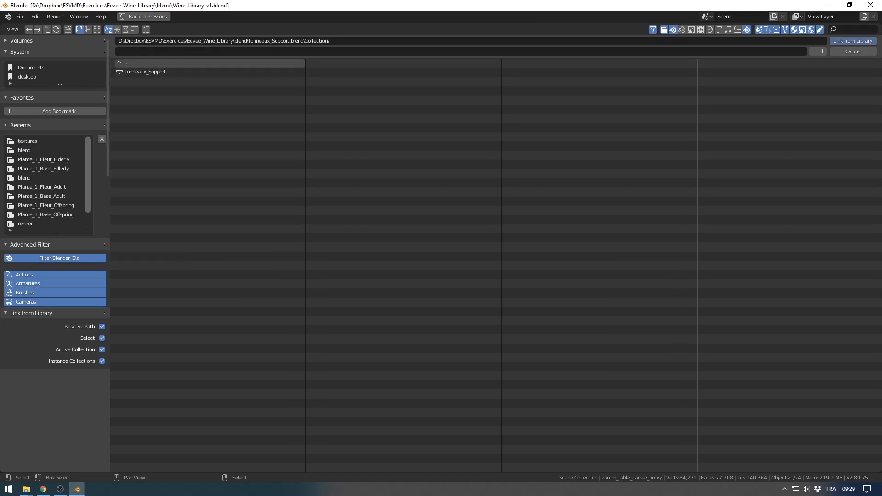
left_click(145, 72)
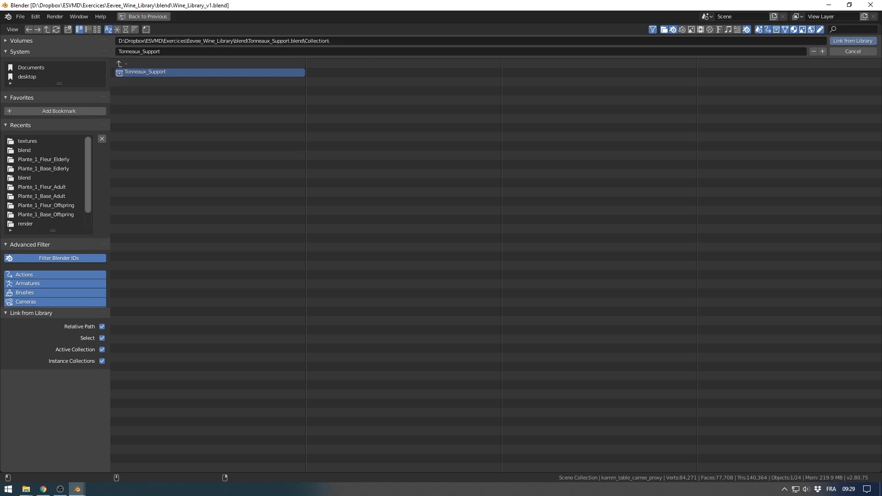
left_click(855, 40)
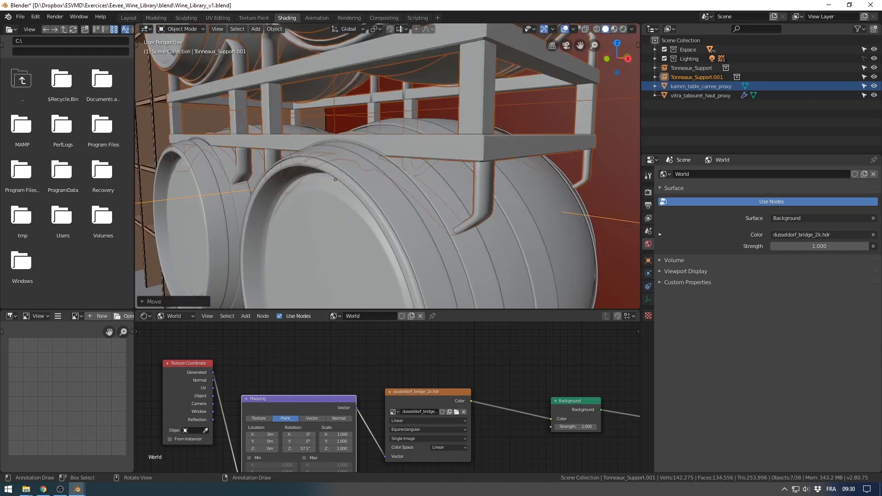
Stack two more linked copies of the Tonneaux_Support barrel rack against the brick wall
key("g")
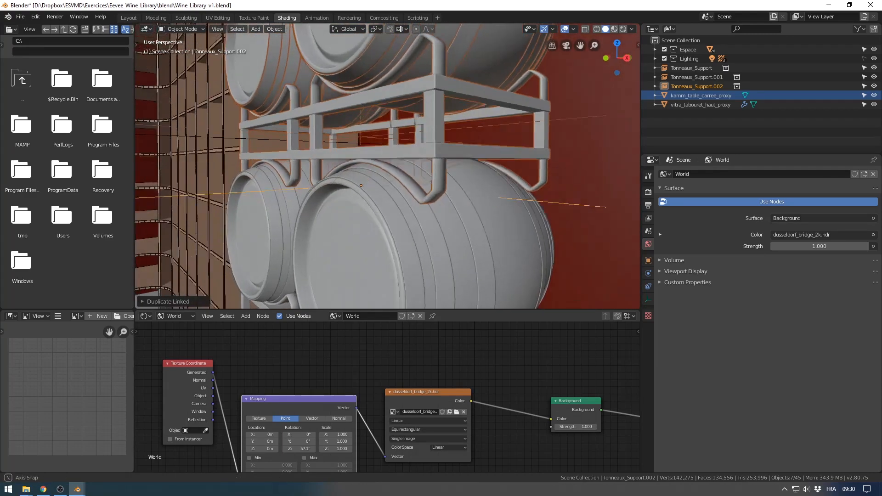
key("g")
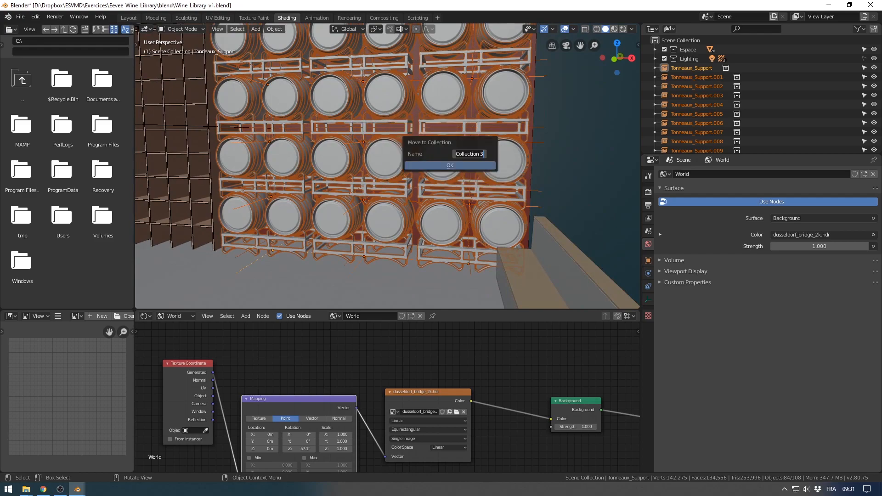
Move the barrel racks into a new Wall_Barrels collection and the table and stools into Mobilier
type("Wall_Barr")
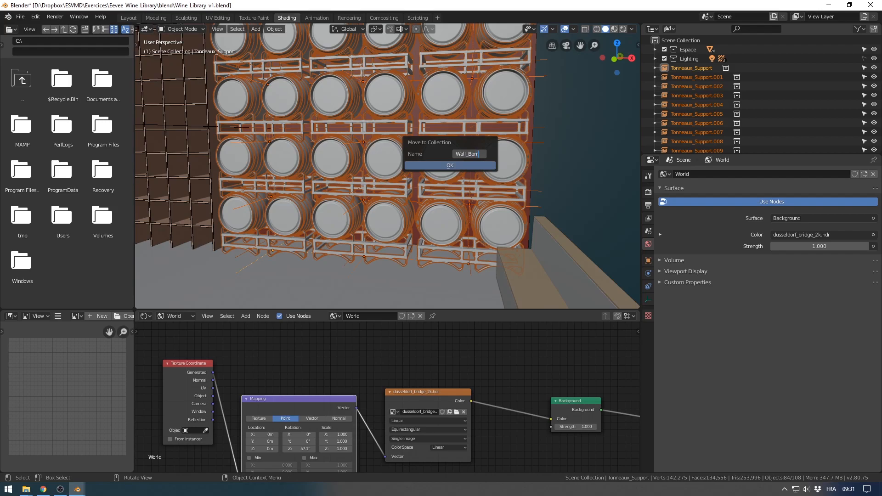
left_click(449, 165)
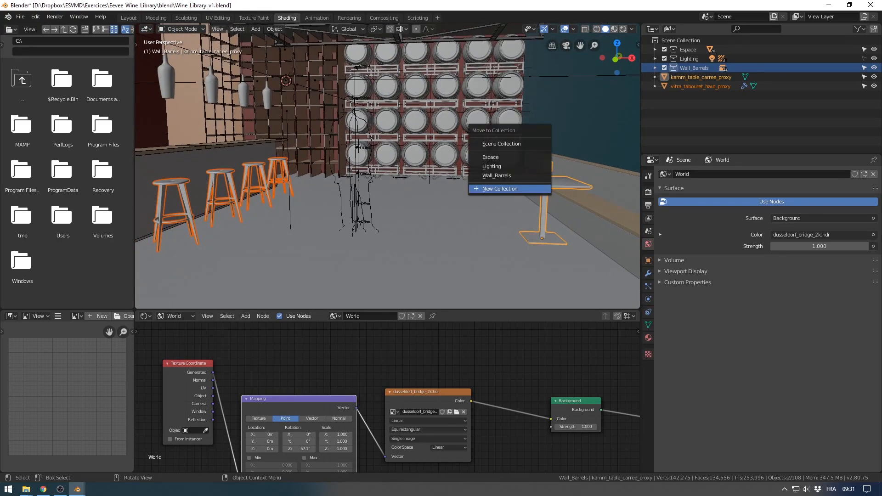
left_click(500, 189)
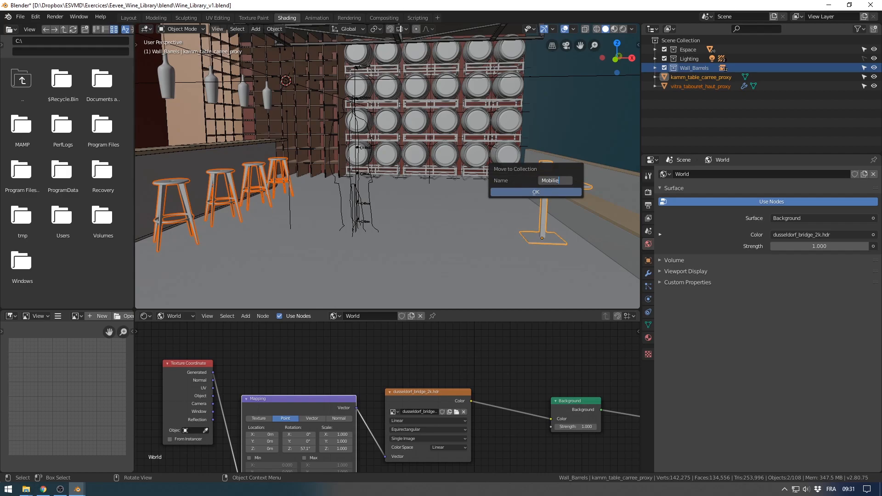
left_click(536, 191)
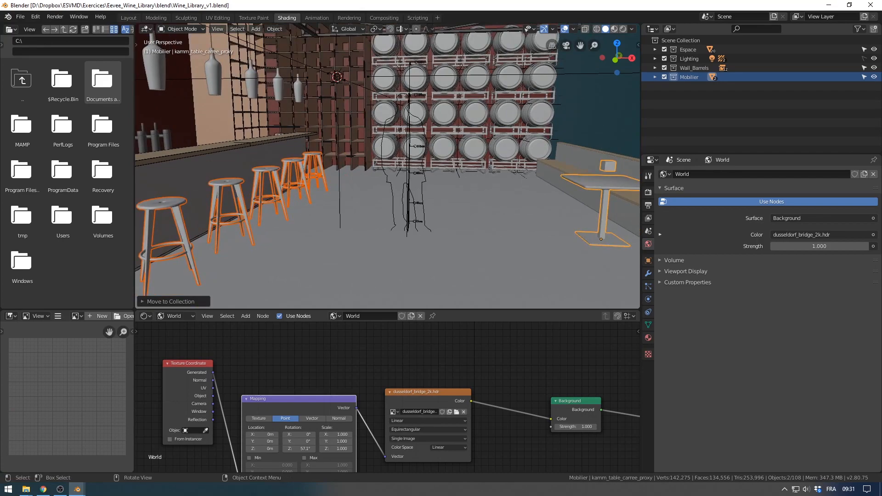
left_click(20, 16)
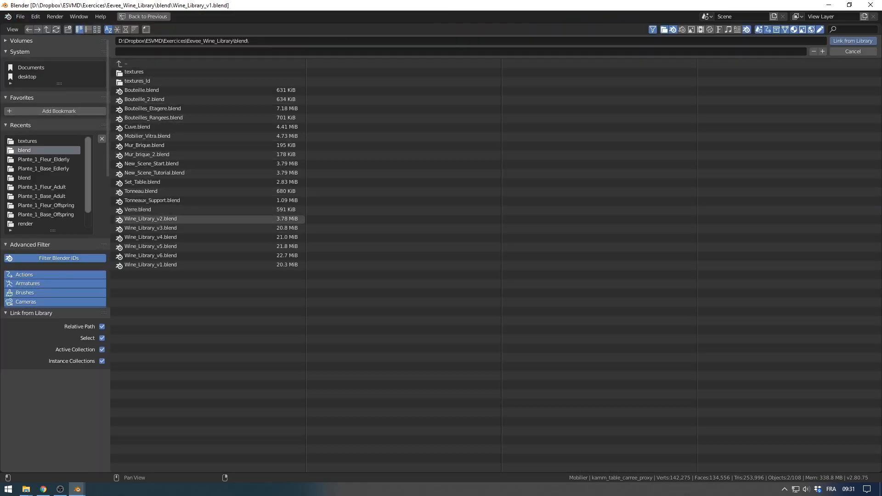
Link the wine_glass object from Verre.blend into the scene
double_click(137, 210)
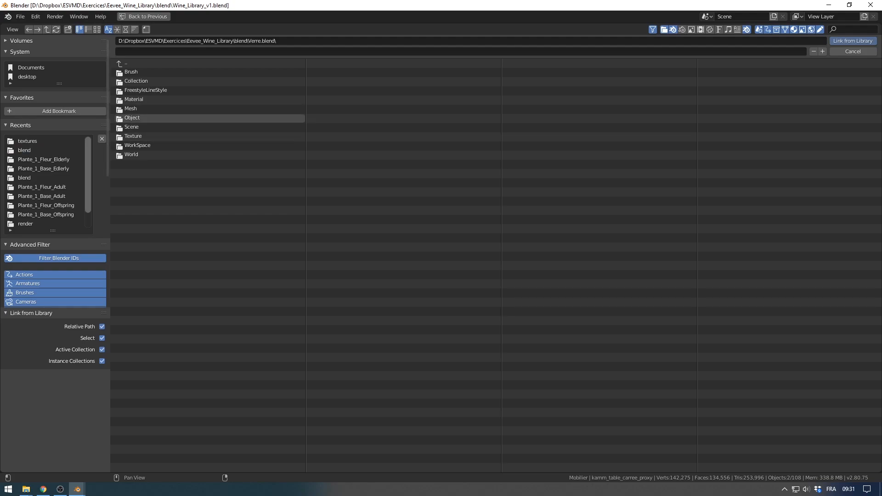
double_click(133, 118)
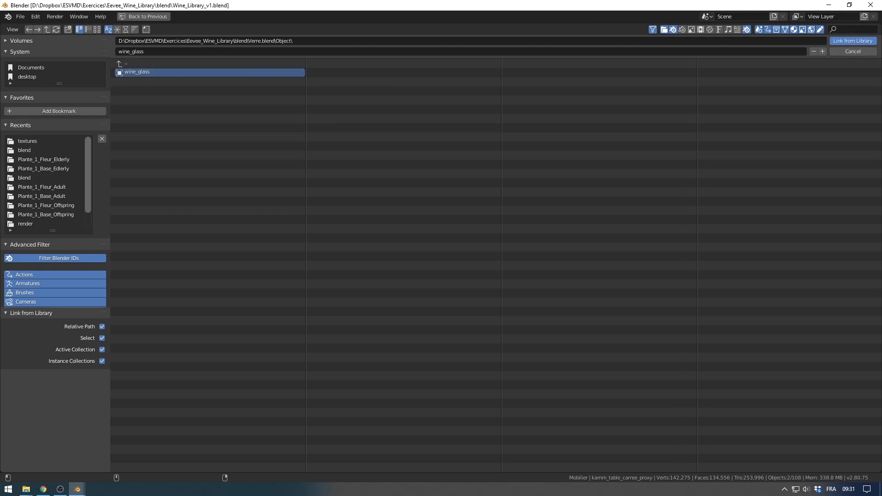
left_click(851, 41)
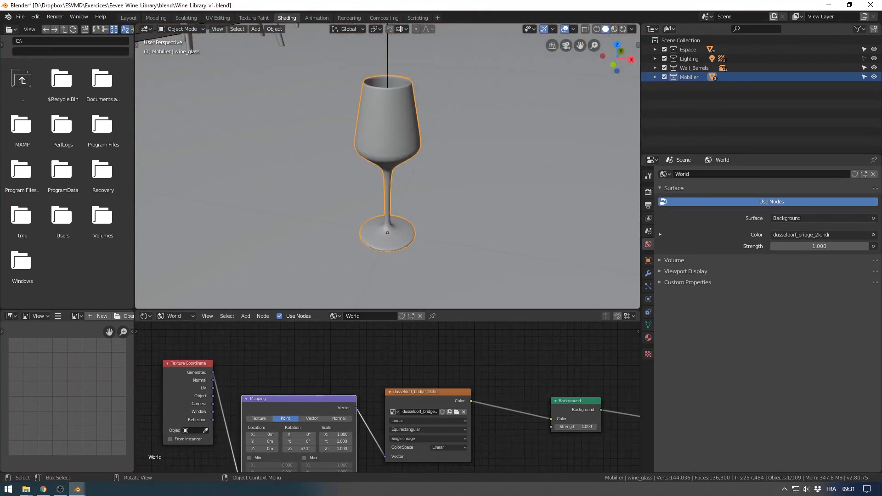
Make a proxy of the linked wine_glass, then delete the original linked glass
left_click(274, 29)
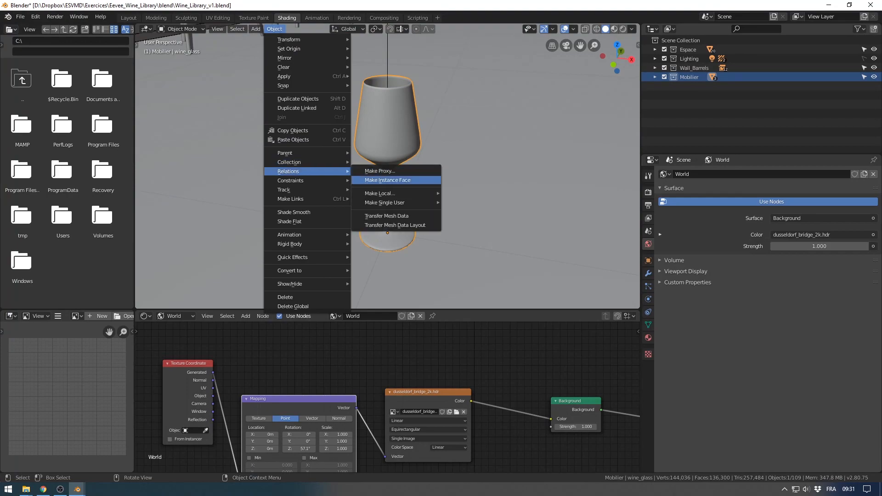
left_click(379, 170)
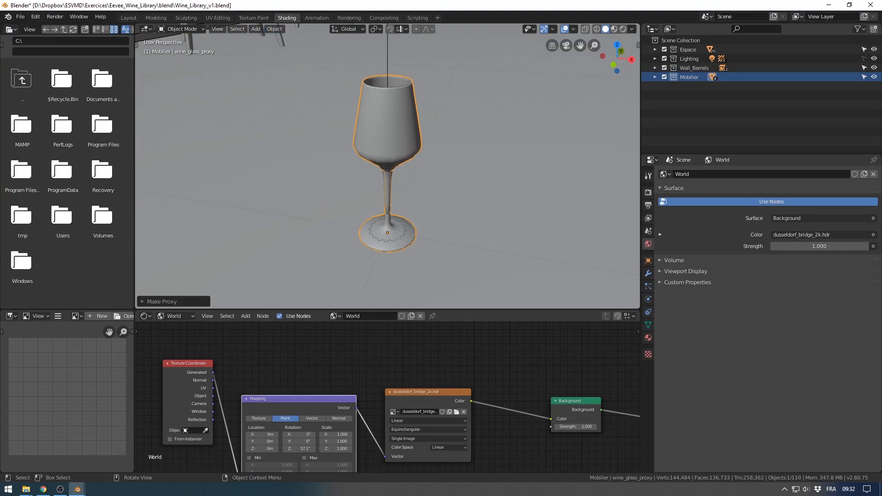
left_click(655, 76)
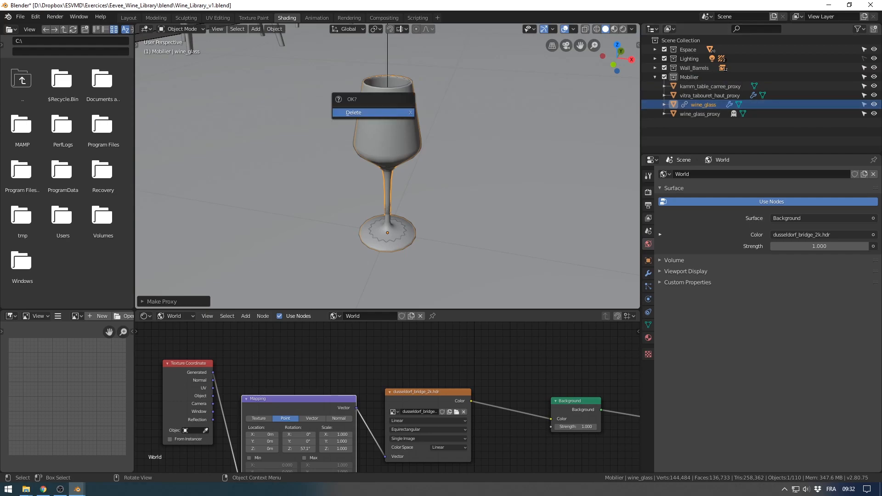
left_click(353, 113)
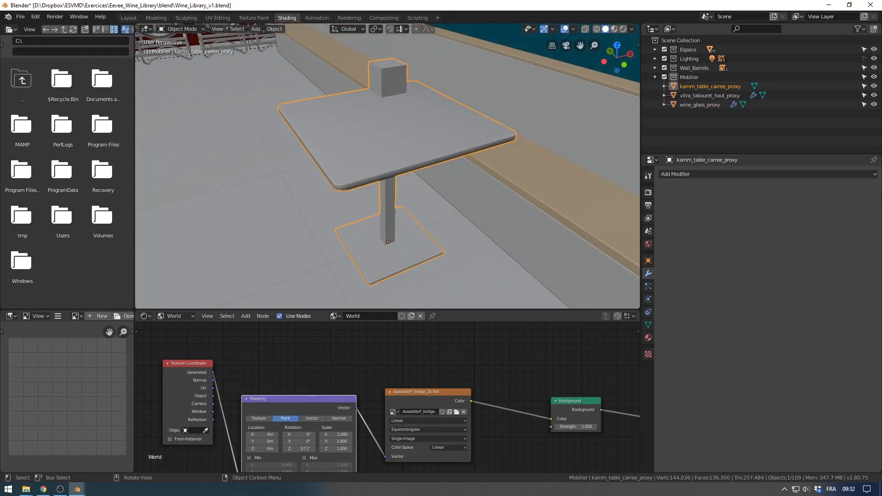
Open the File menu to load Set_Table.blend
left_click(19, 16)
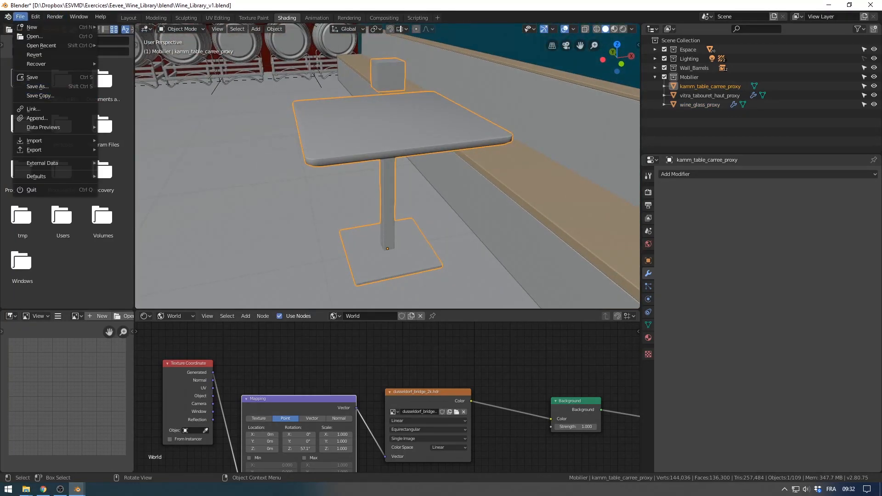
mouse_move(40, 96)
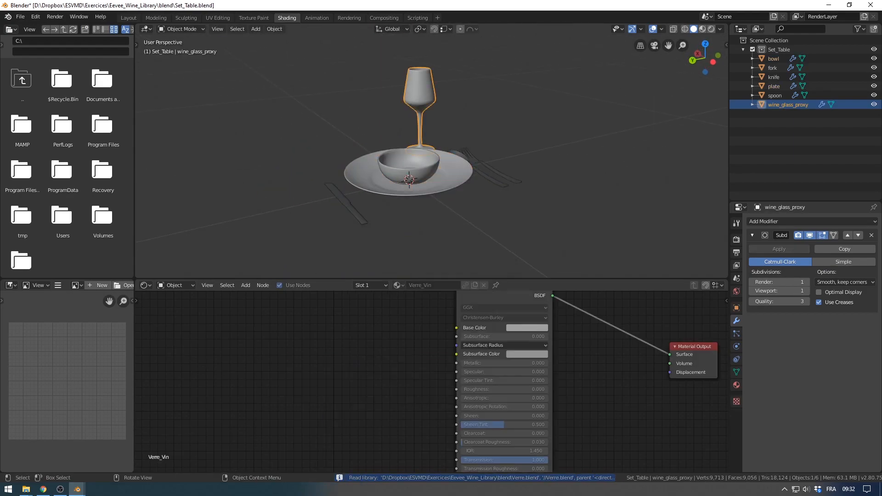
Expand wine_glass_proxy in the Outliner, then switch to the other Blender window
left_click(752, 104)
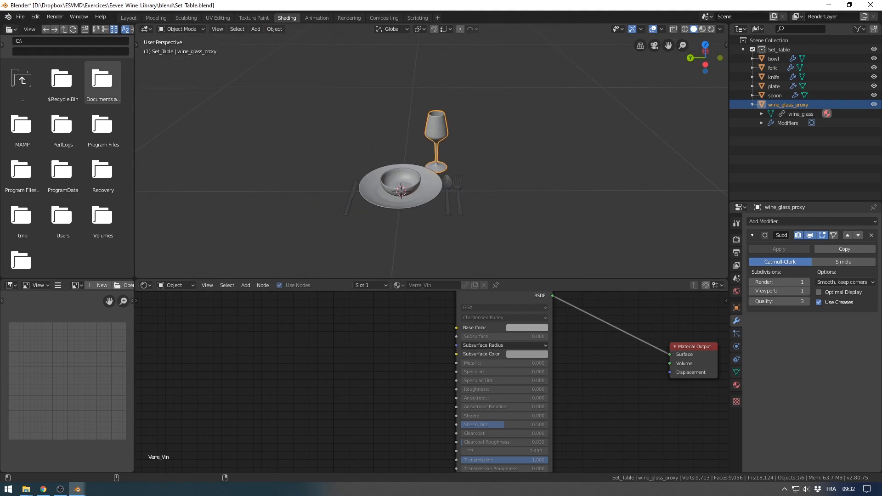
left_click(19, 17)
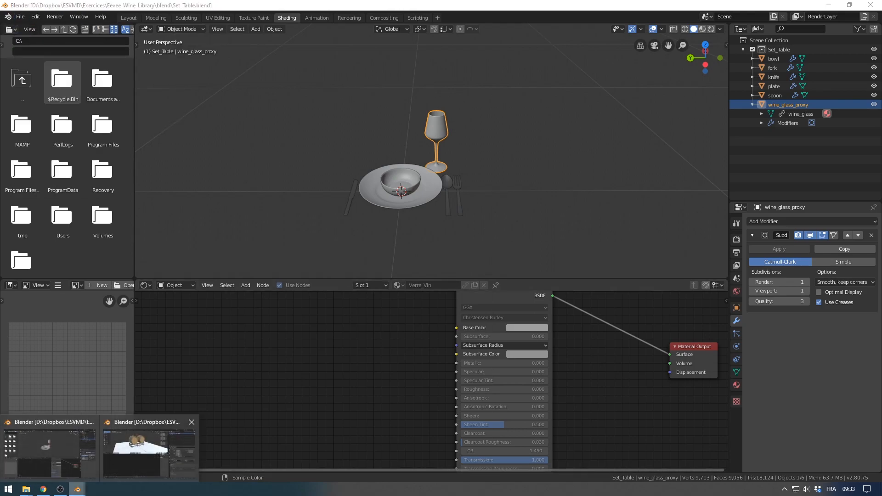
left_click(20, 16)
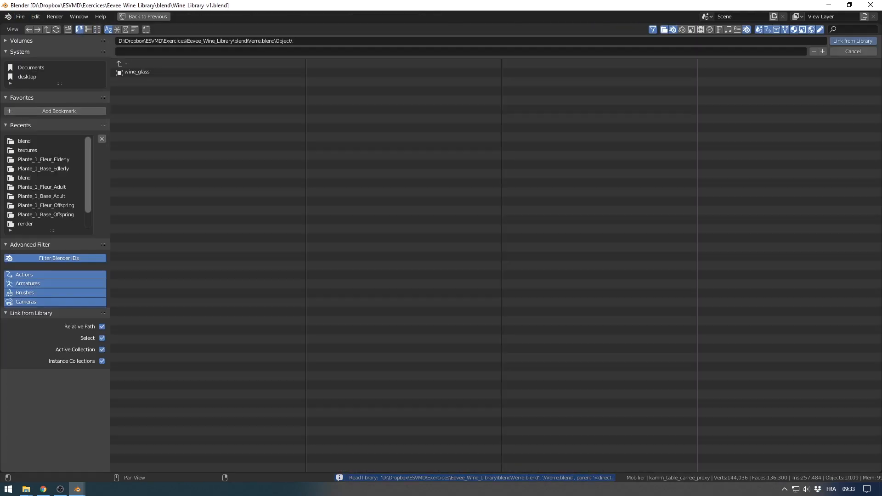
Link the Set_Table collection from Set_Table.blend and lower it onto the square table
left_click(124, 63)
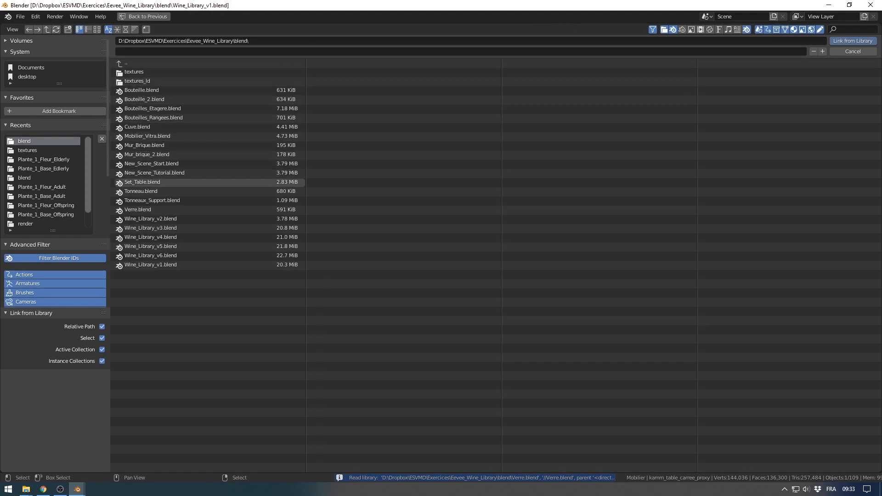
double_click(142, 182)
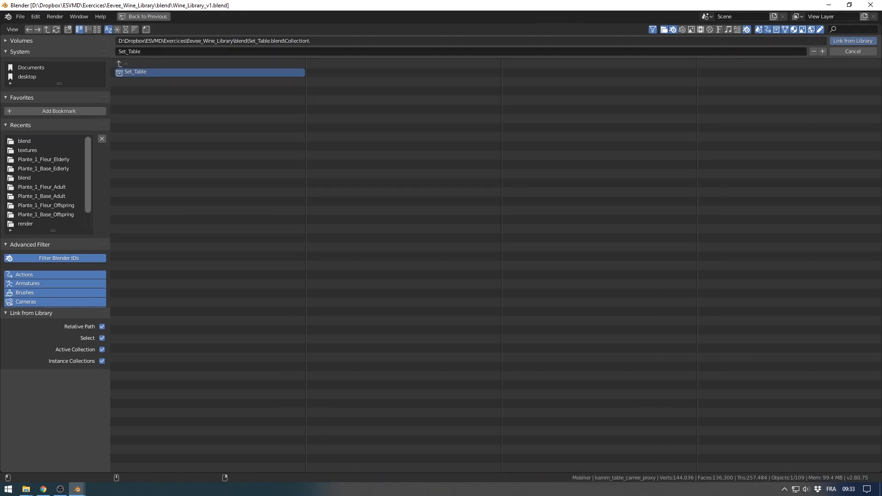
left_click(853, 41)
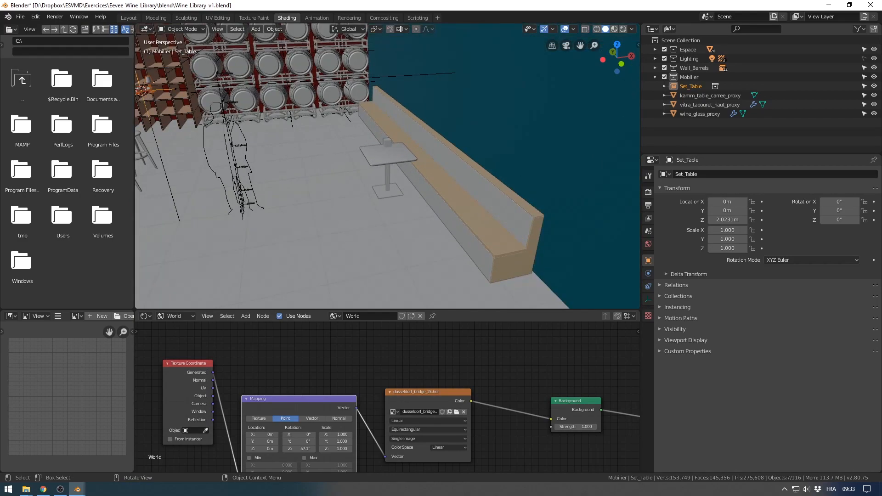
key("g")
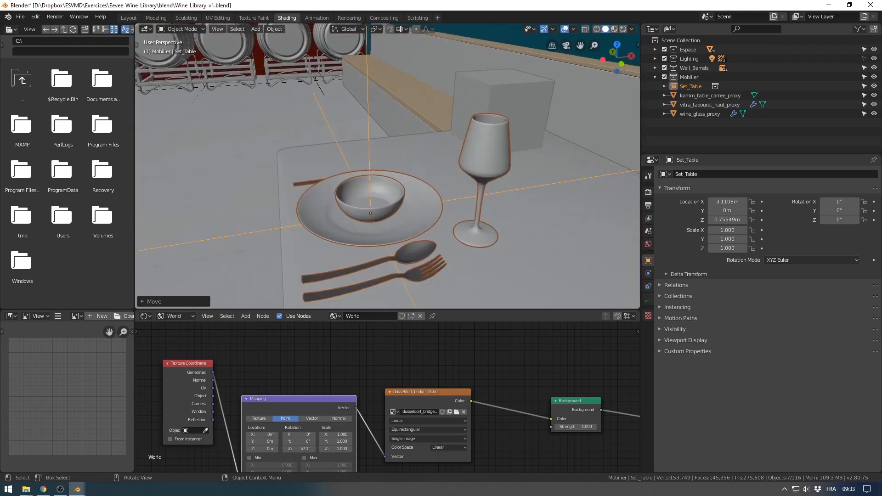
key("g")
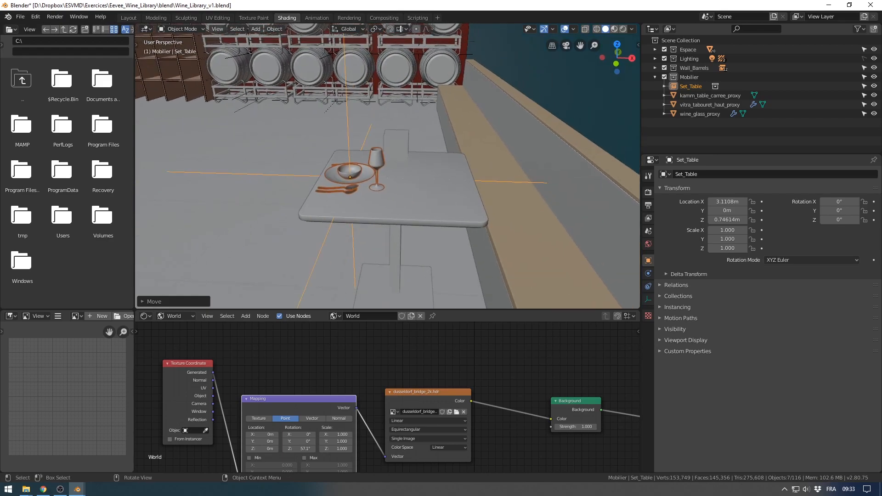
key("shift+d")
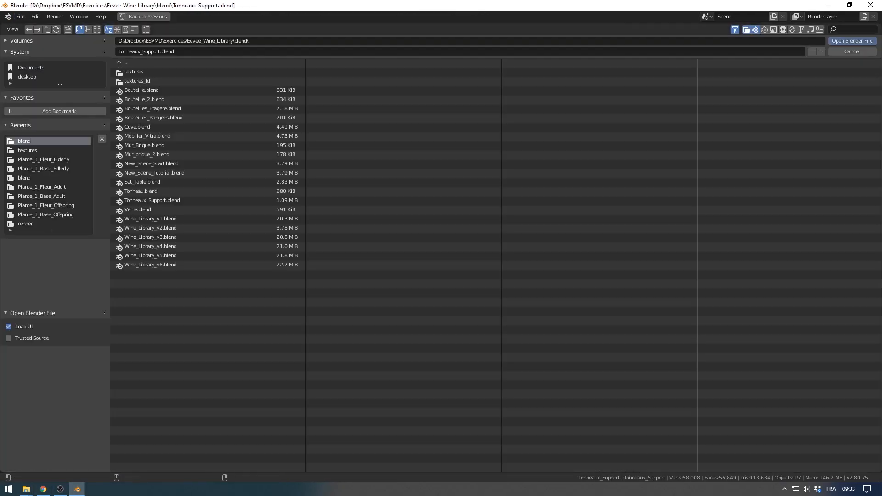
Pick the Verre.blend glass file in the library browser and confirm
left_click(137, 209)
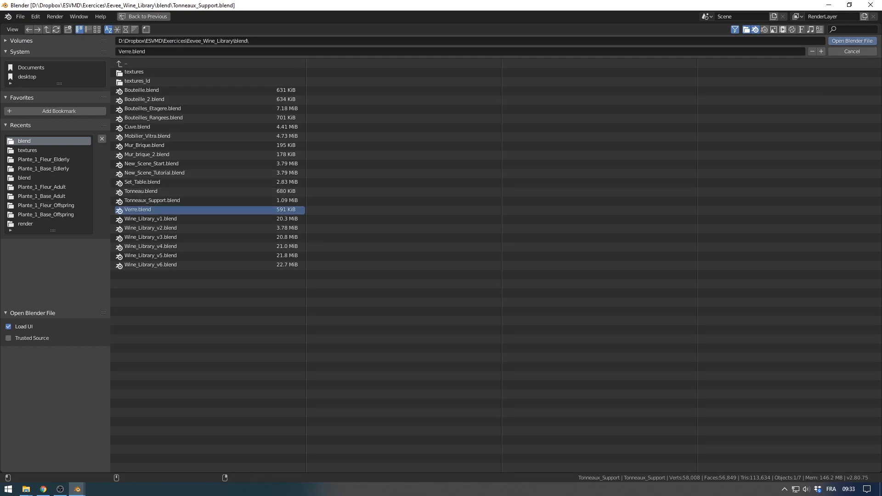
left_click(862, 40)
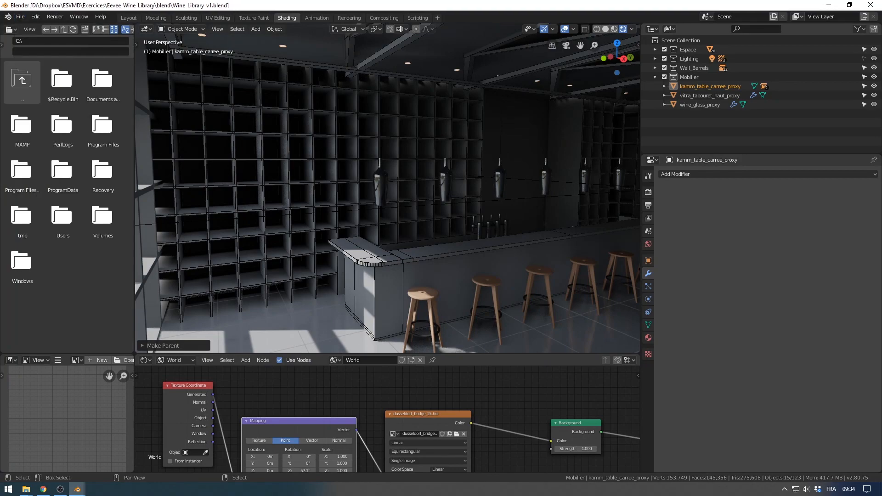
Open Bouteilles_Etagere.blend from the blend folder
left_click(20, 17)
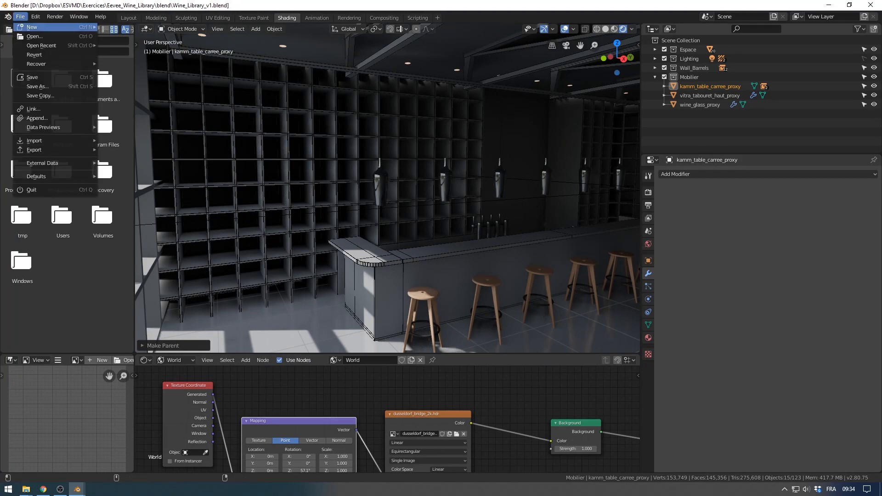
left_click(31, 37)
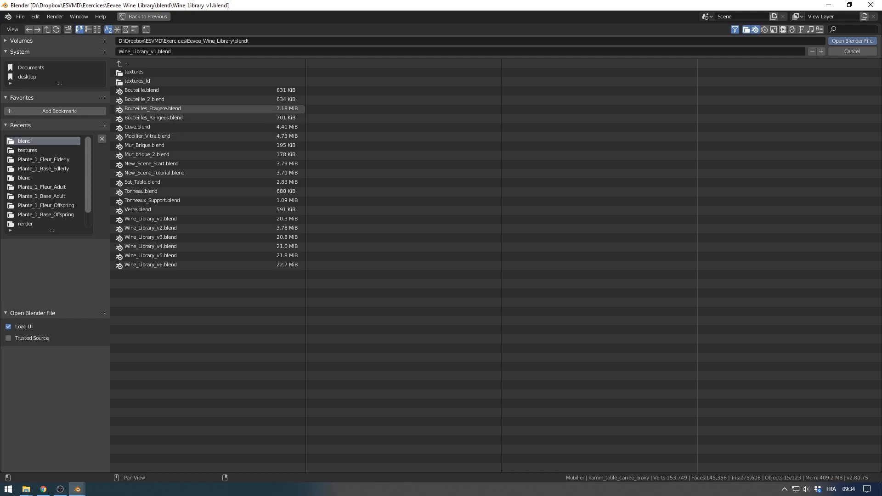
double_click(151, 108)
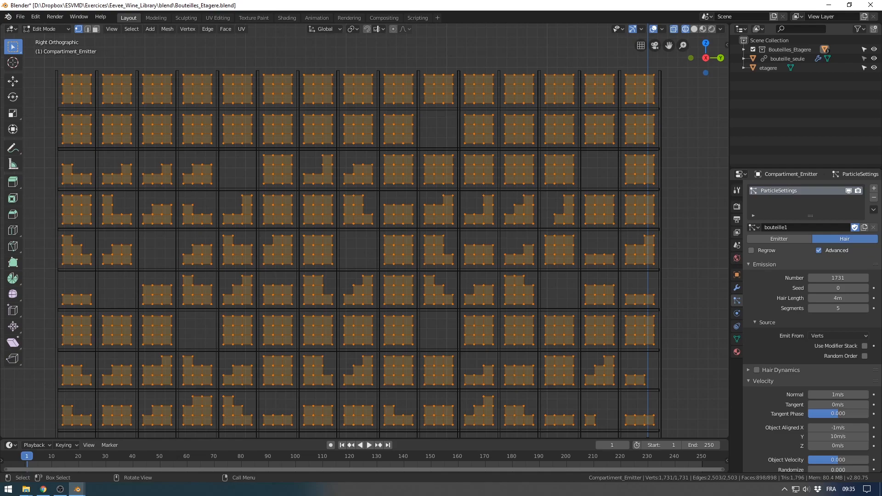
Toggle the shelf emitter between Edit and Object mode, ending in Object mode, and collapse Velocity
key("Tab")
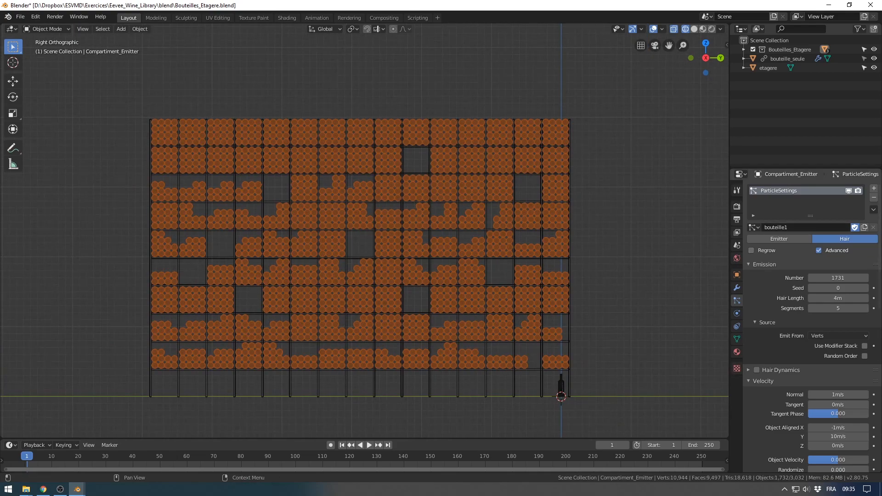
key("Tab")
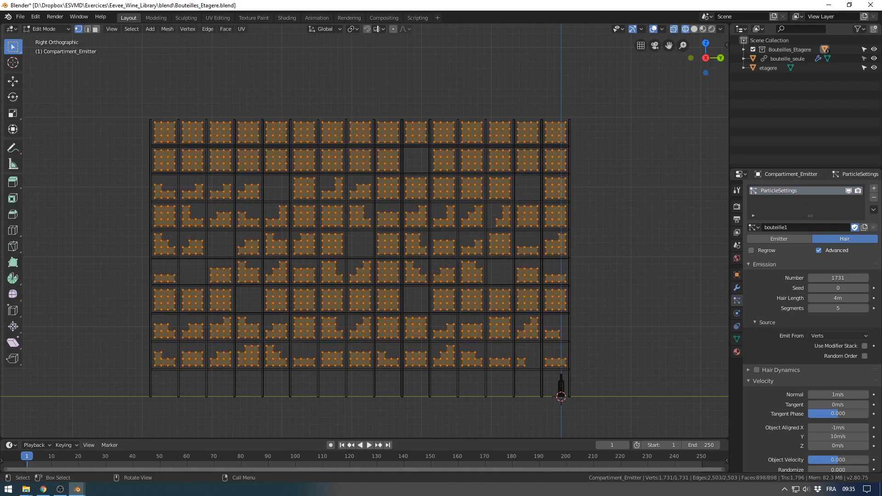
key("Tab")
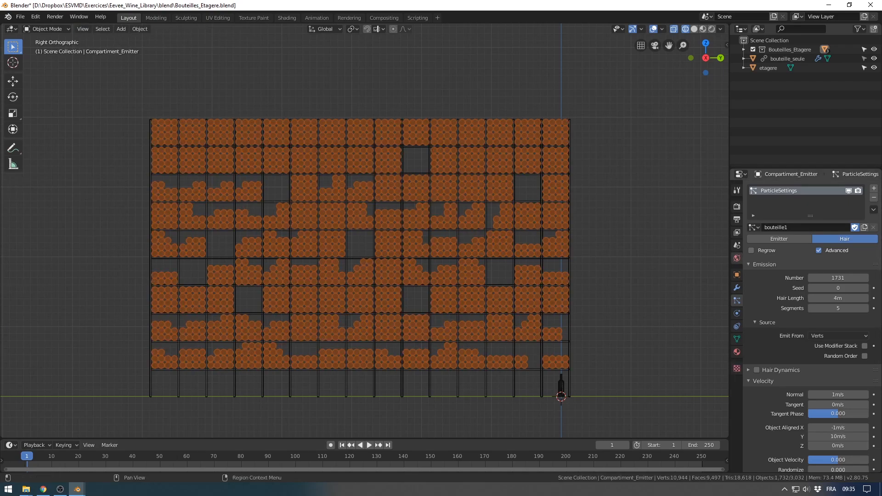
key("Tab")
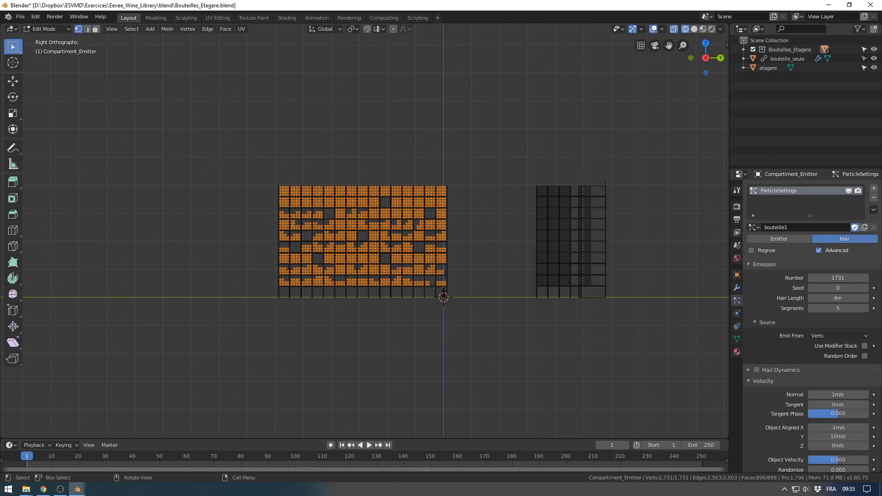
key("Tab")
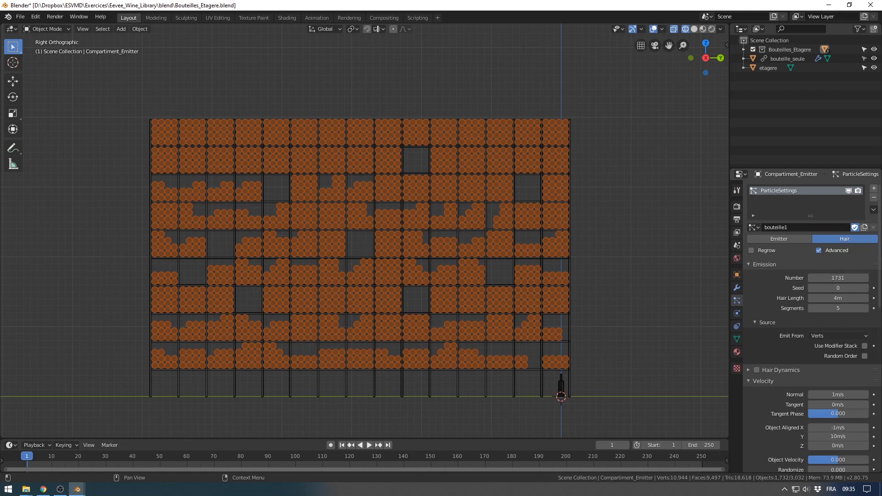
scroll("down", 3)
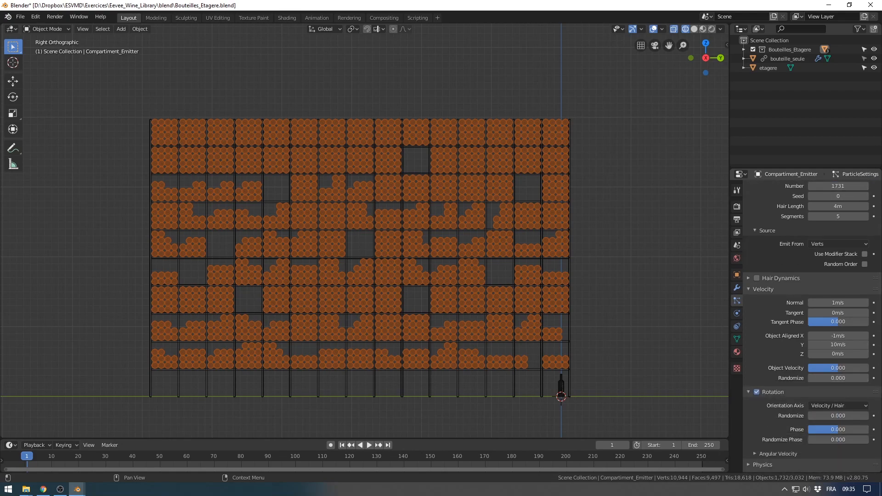
left_click(762, 289)
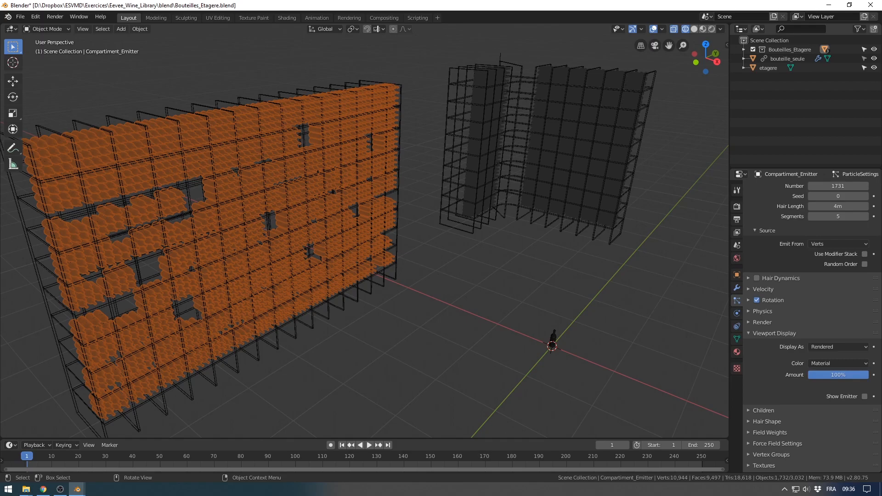
Switch the viewport to Solid shading to check the bottles, then bring up the File menu
left_click(694, 29)
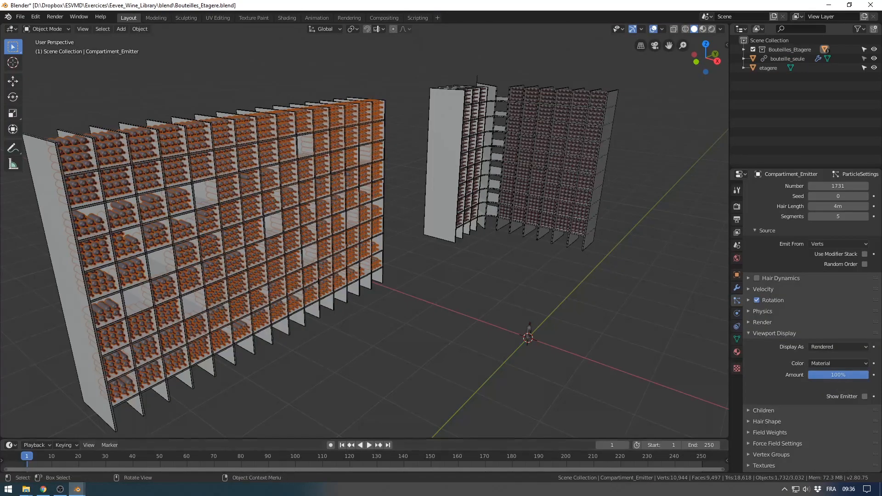
left_click(20, 17)
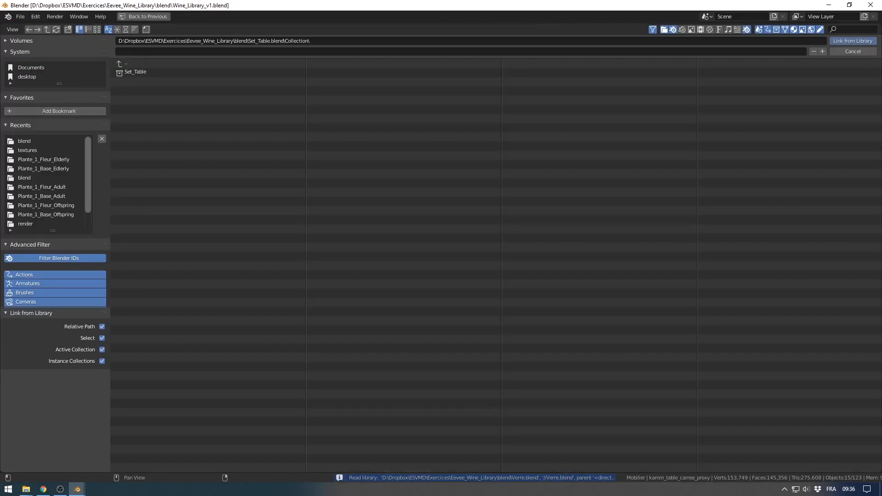
Open the Bouteilles_Etagere.blend collections in the Link browser to link the bottle shelves
left_click(123, 64)
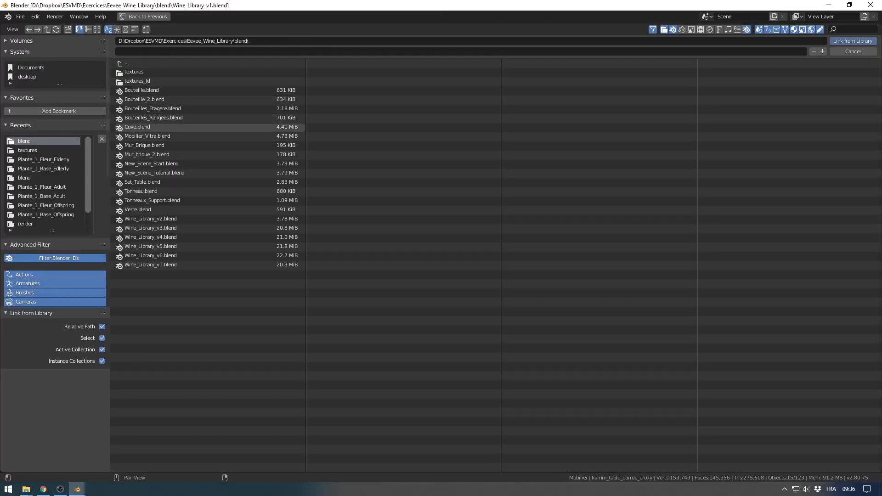
double_click(153, 108)
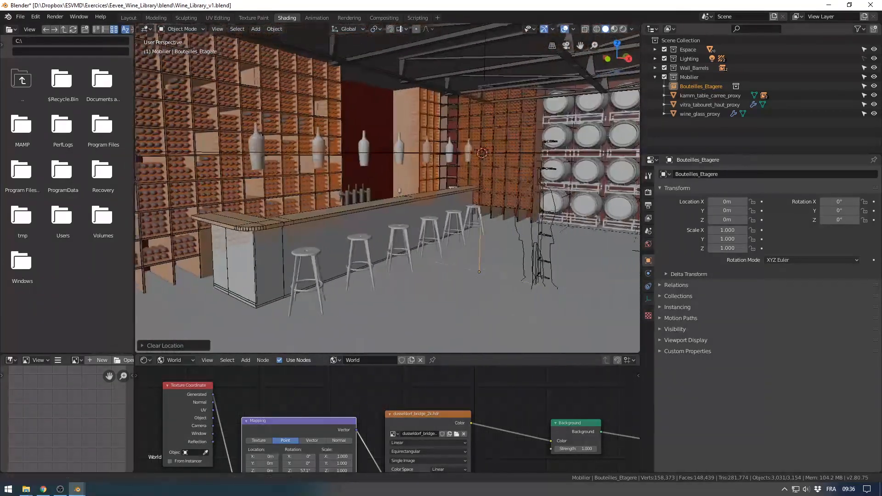
left_click(19, 16)
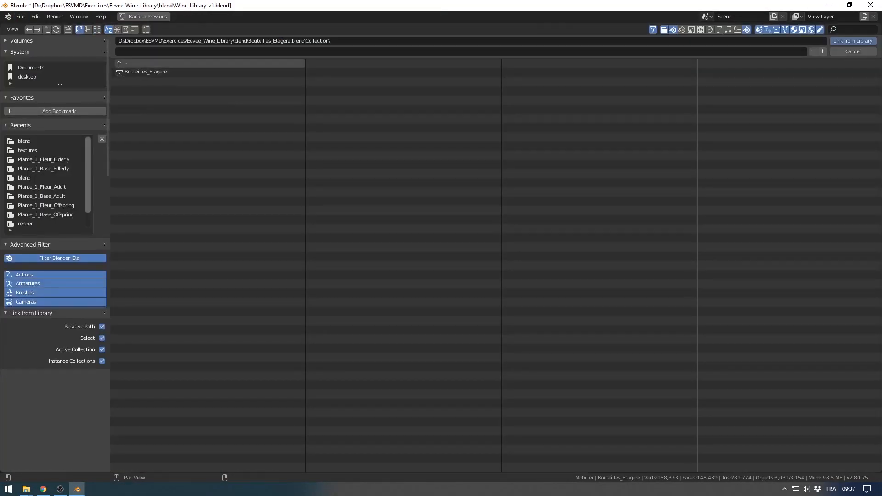
Link the Cuves collection from Cuve.blend into the scene
left_click(124, 63)
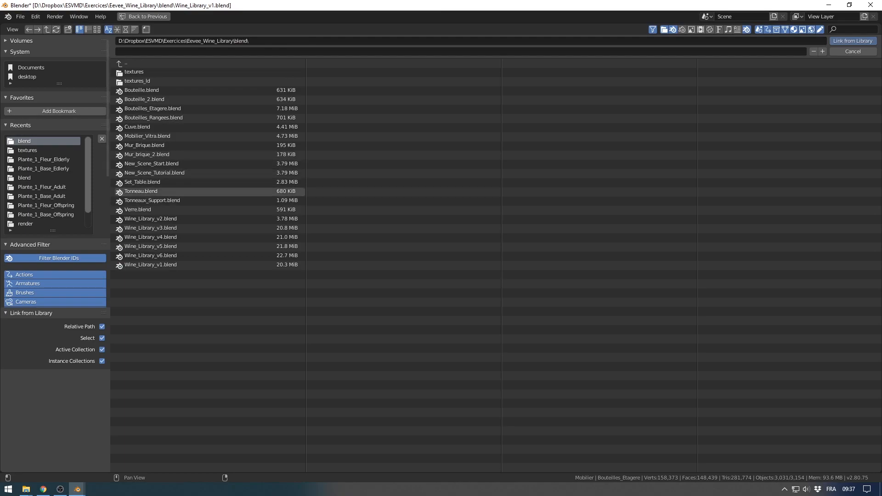
double_click(137, 127)
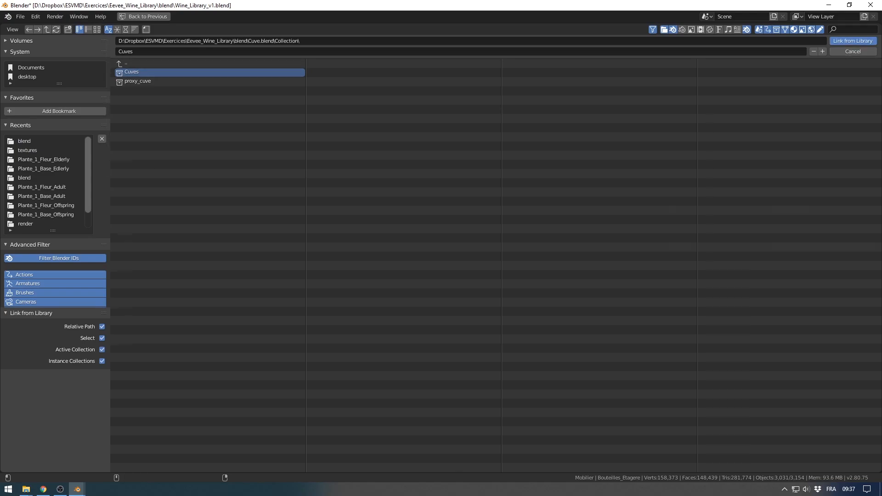
left_click(852, 40)
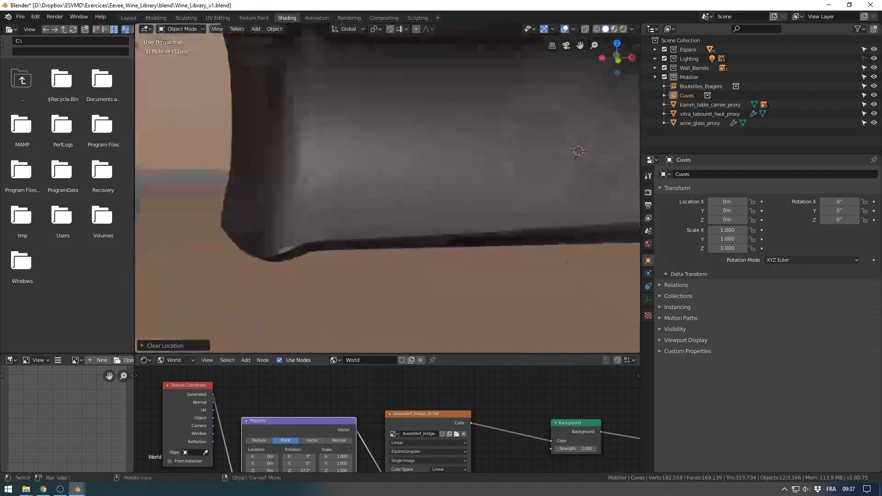